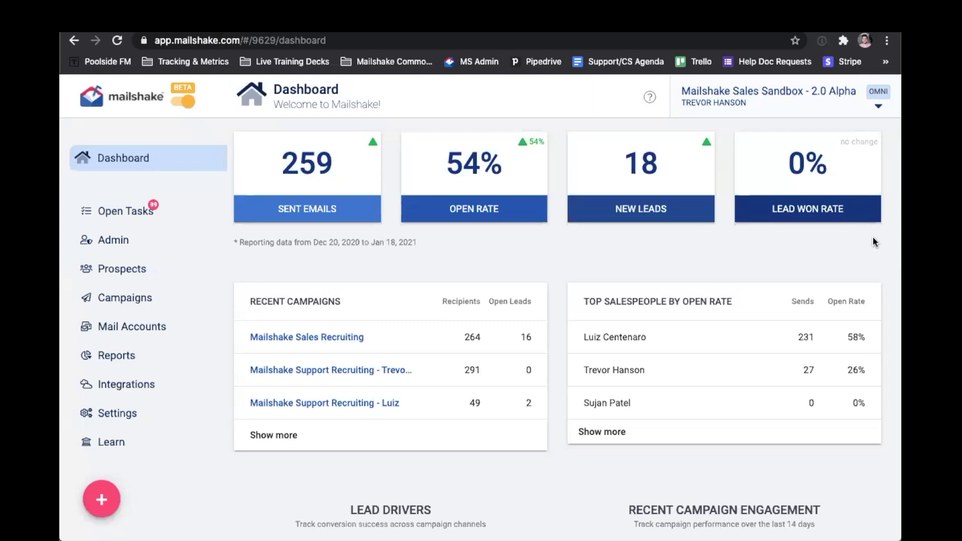
mouse_move(124, 256)
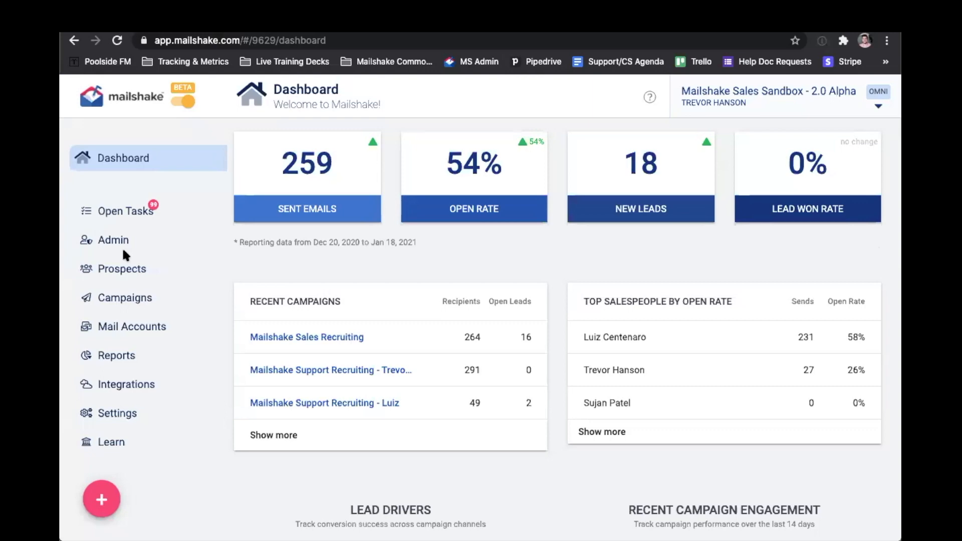
Open the campaigns list showing all 32 team campaigns by status.
left_click(124, 297)
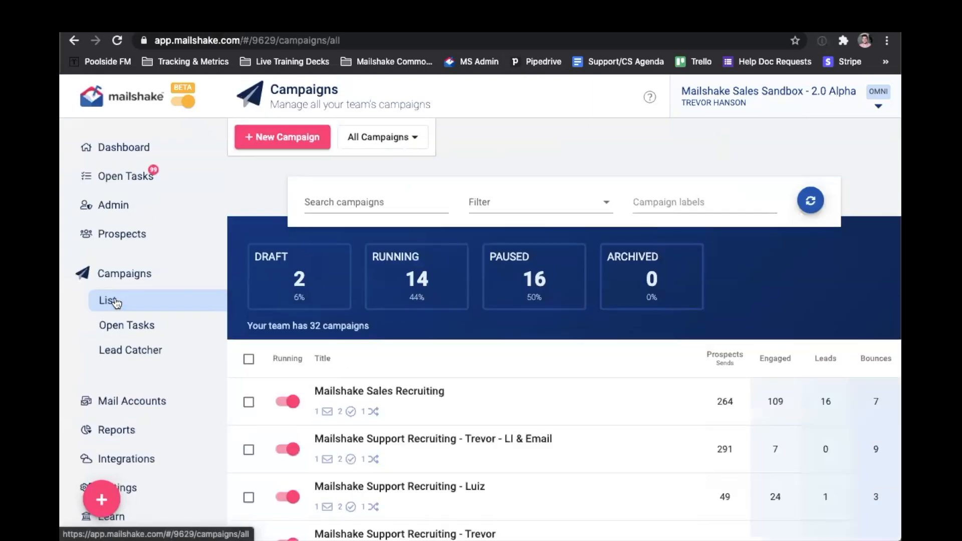
left_click(282, 137)
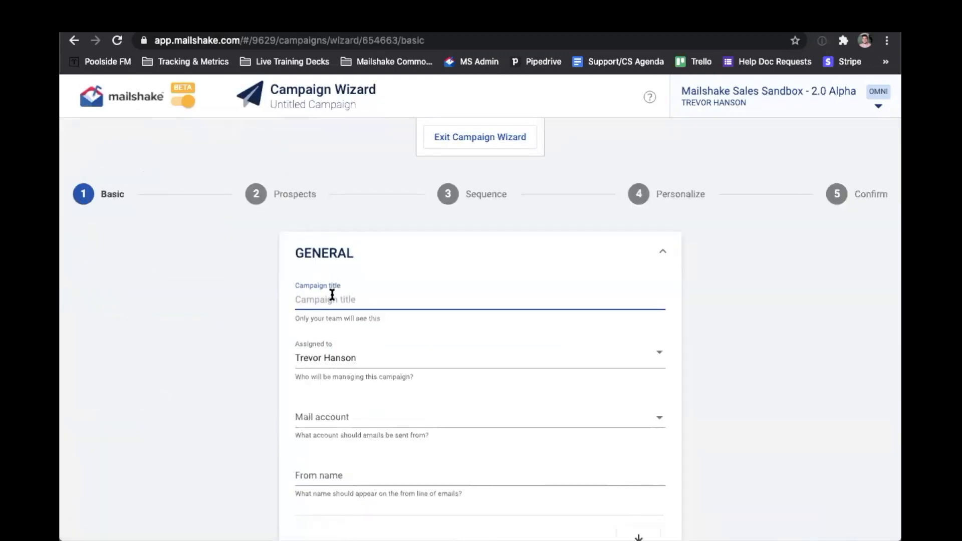
type("New")
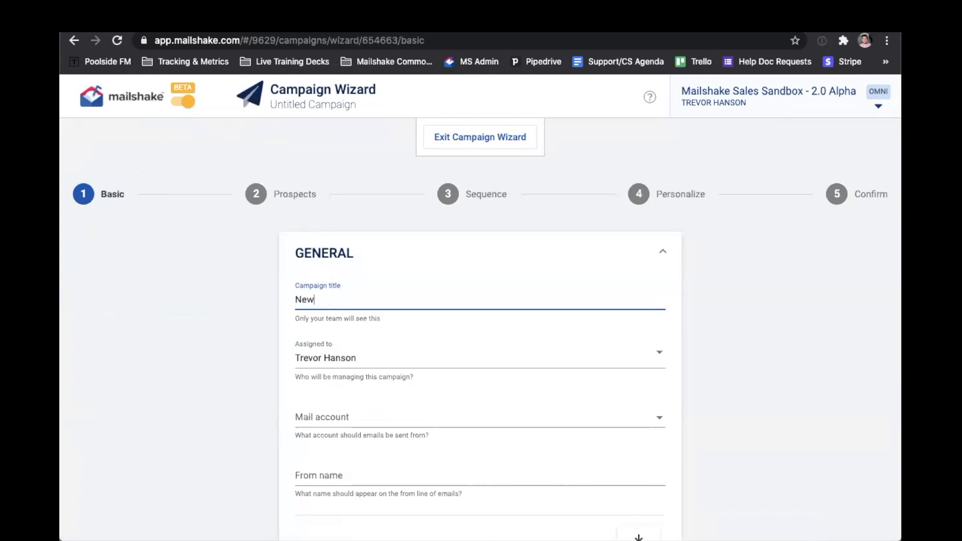
type("Campaign")
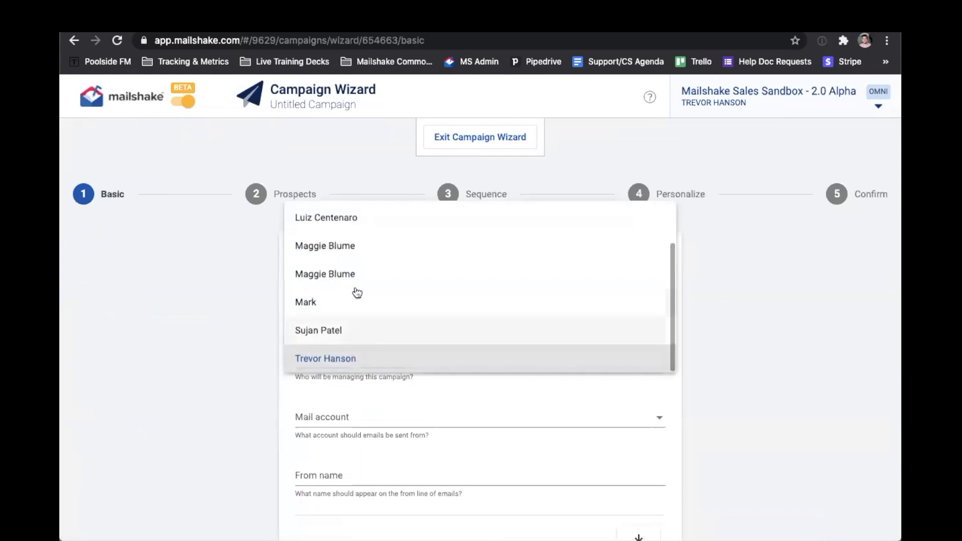
mouse_move(347, 347)
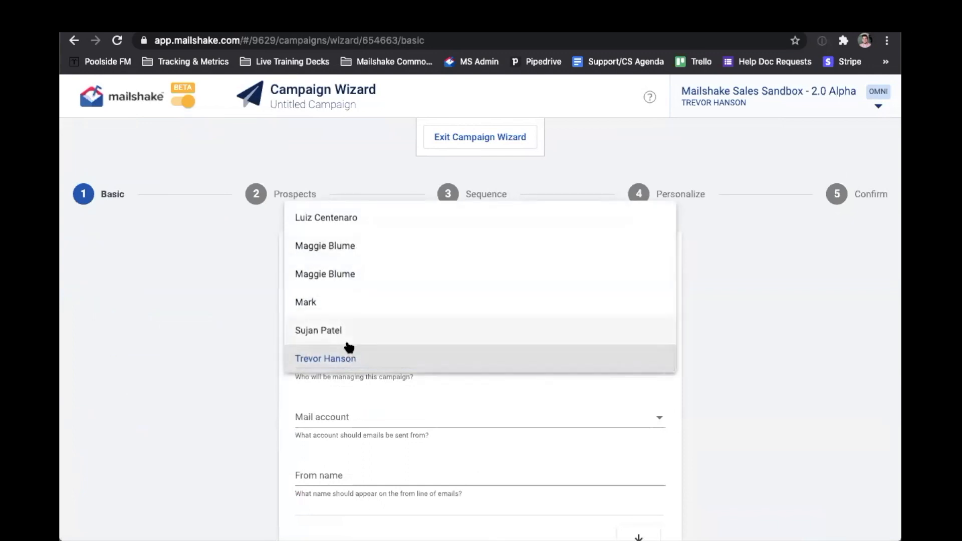
mouse_move(257, 369)
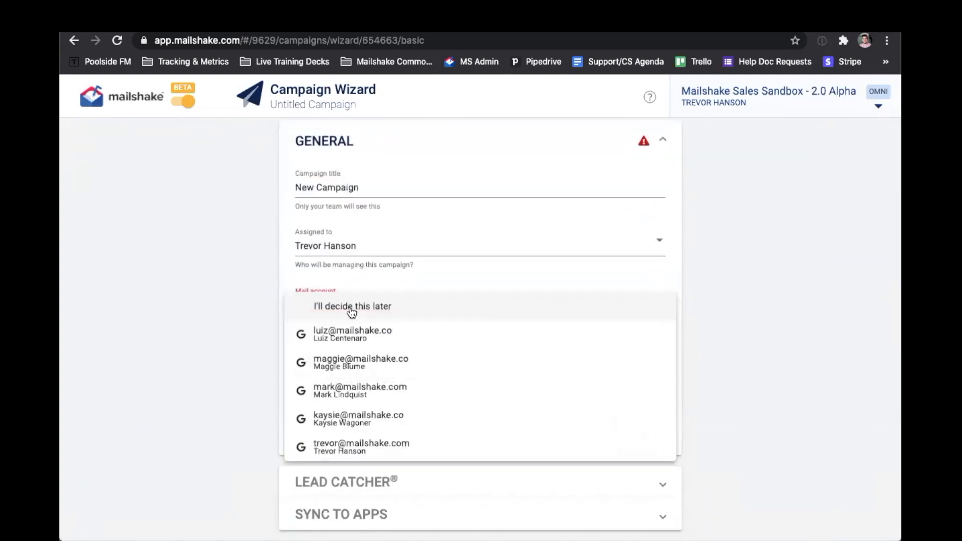
mouse_move(372, 443)
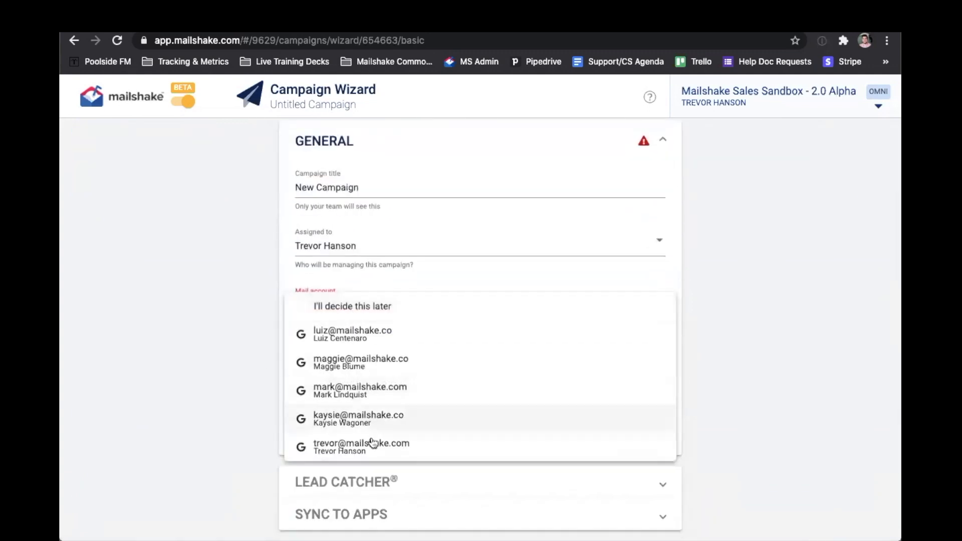
left_click(361, 445)
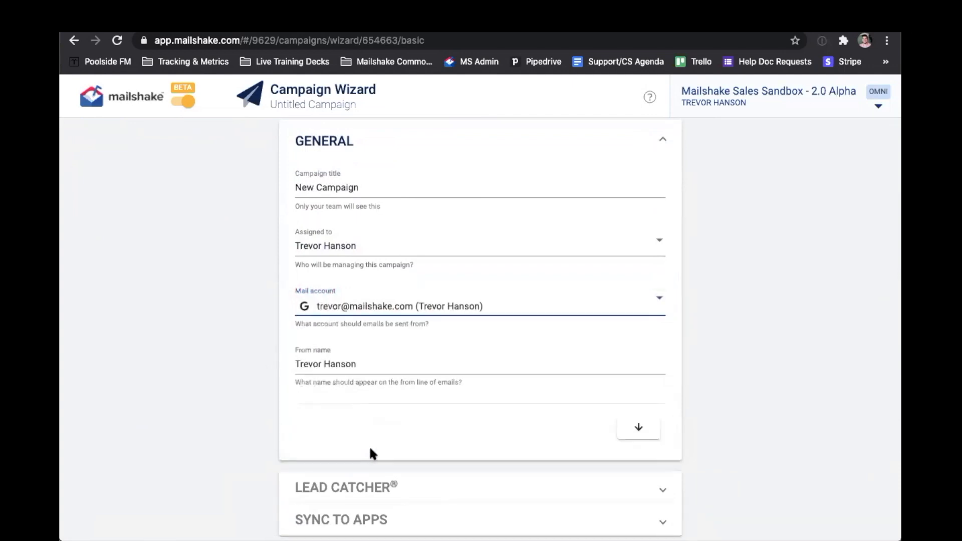
mouse_move(380, 323)
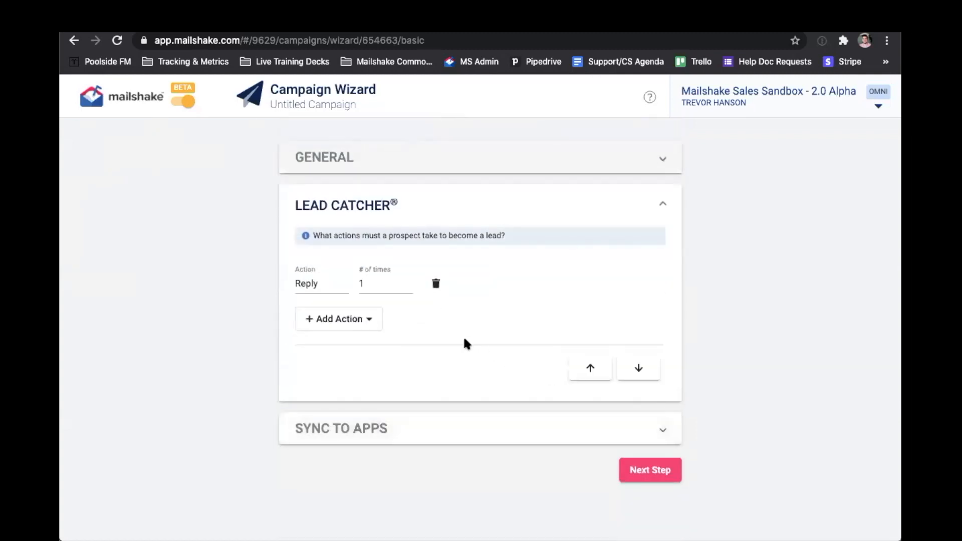
mouse_move(443, 358)
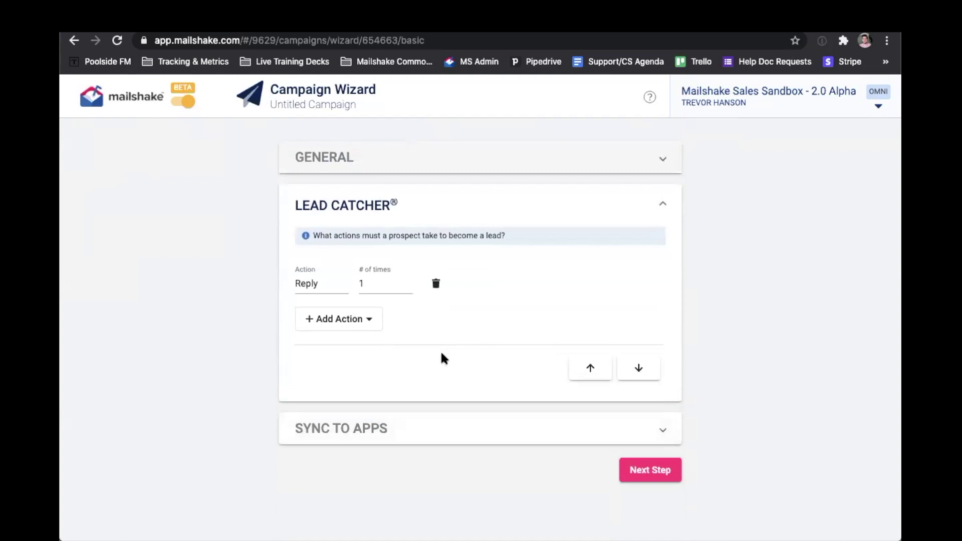
mouse_move(495, 297)
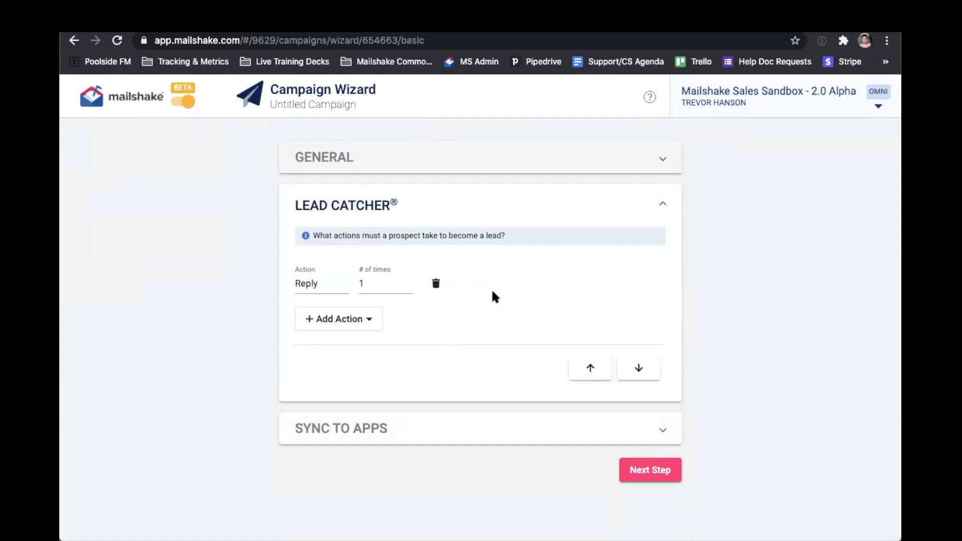
mouse_move(371, 325)
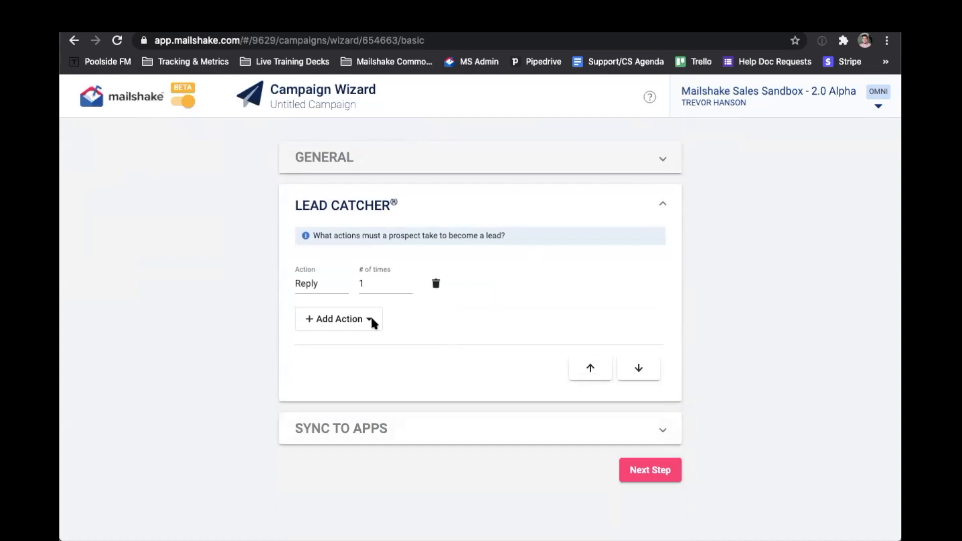
View the Lead Catcher Add Action options, Open and Click, beside the one-reply rule.
left_click(338, 319)
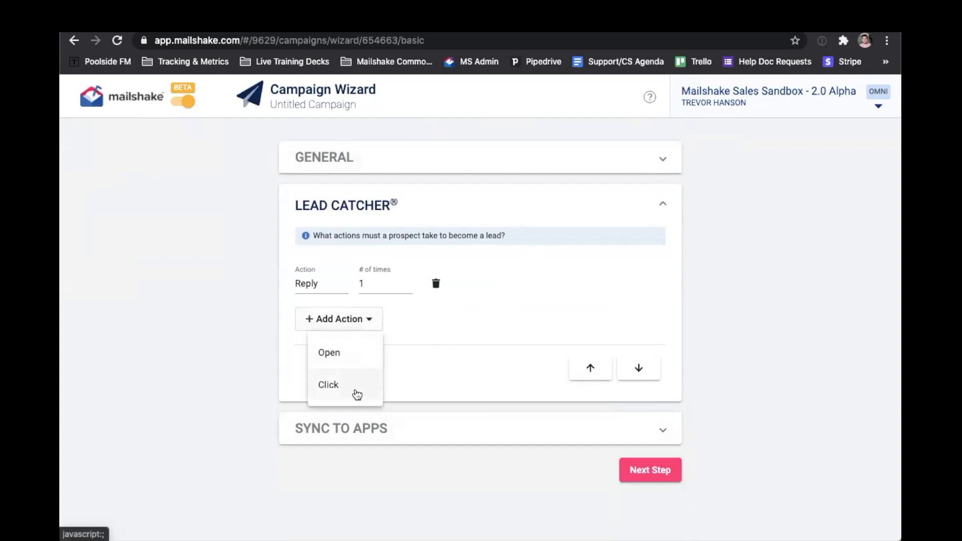
mouse_move(517, 306)
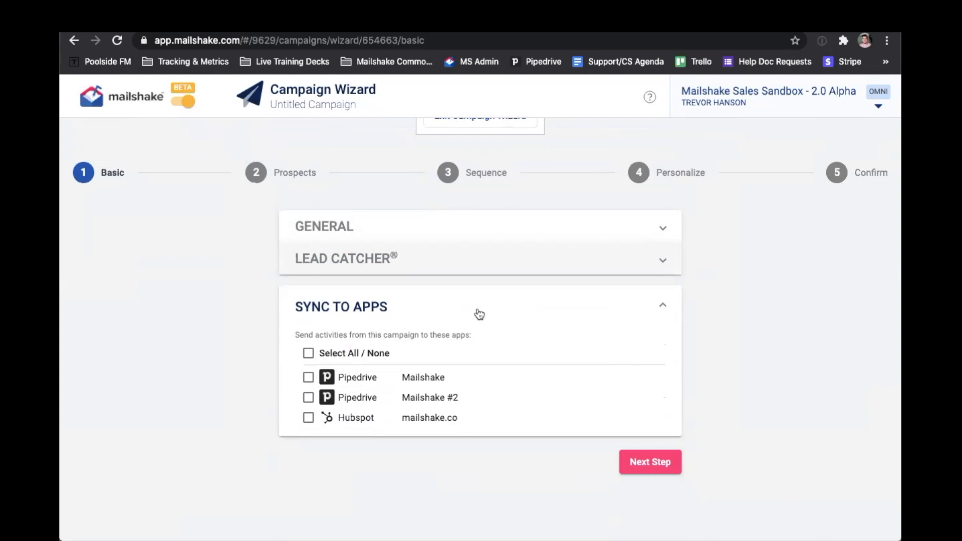
Enable activity sync to Pipedrive Mailshake and advance to the Prospects step.
left_click(308, 377)
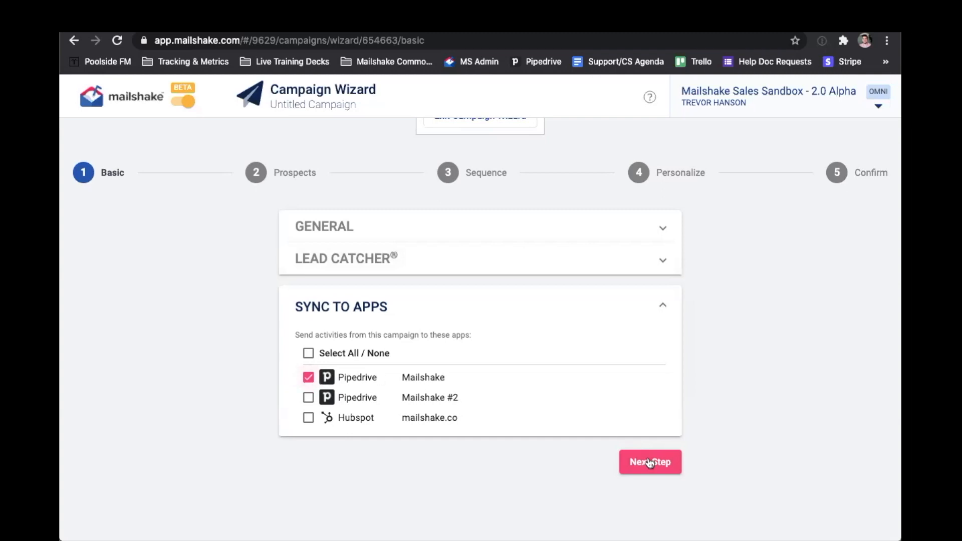
left_click(650, 461)
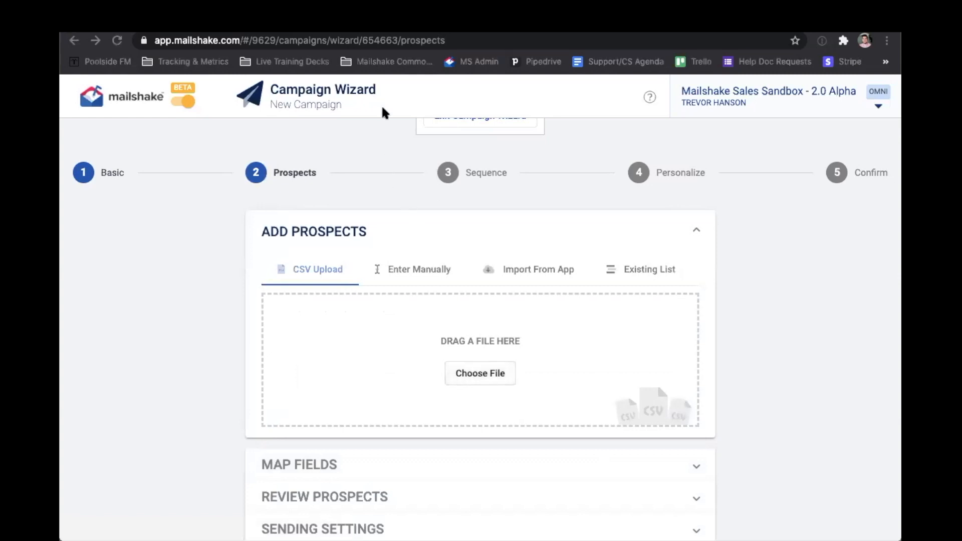
Upload the sample-headers prospects CSV and map its column to Email.
left_click(480, 373)
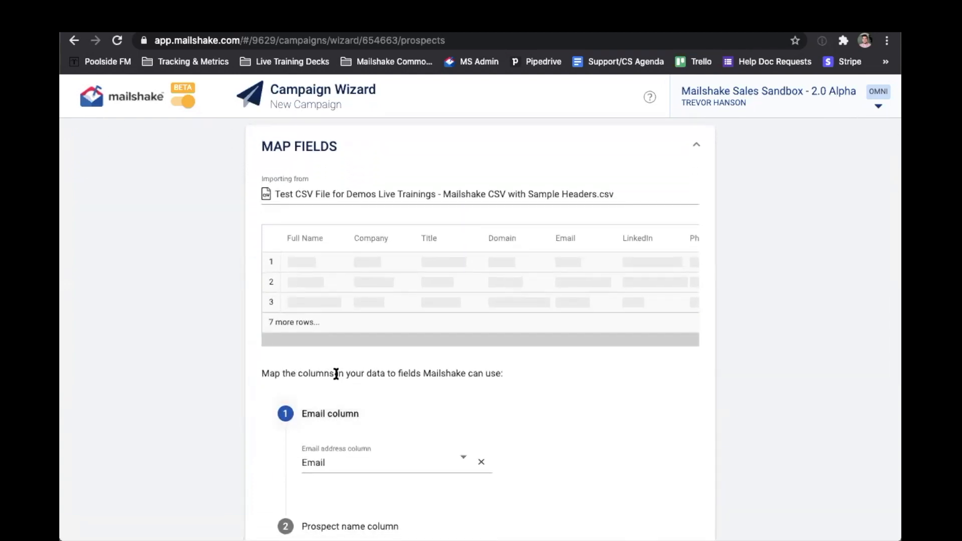
mouse_move(439, 387)
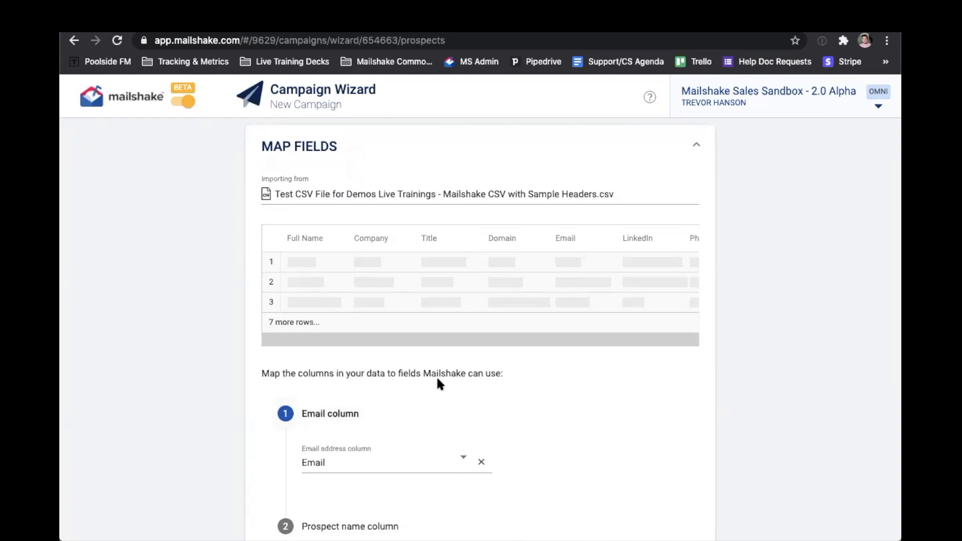
scroll("down", 3)
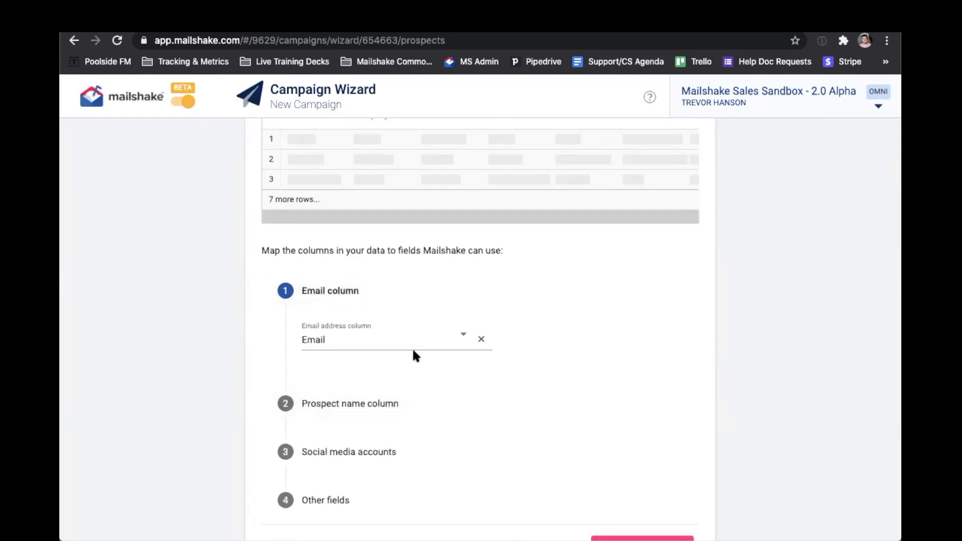
left_click(395, 339)
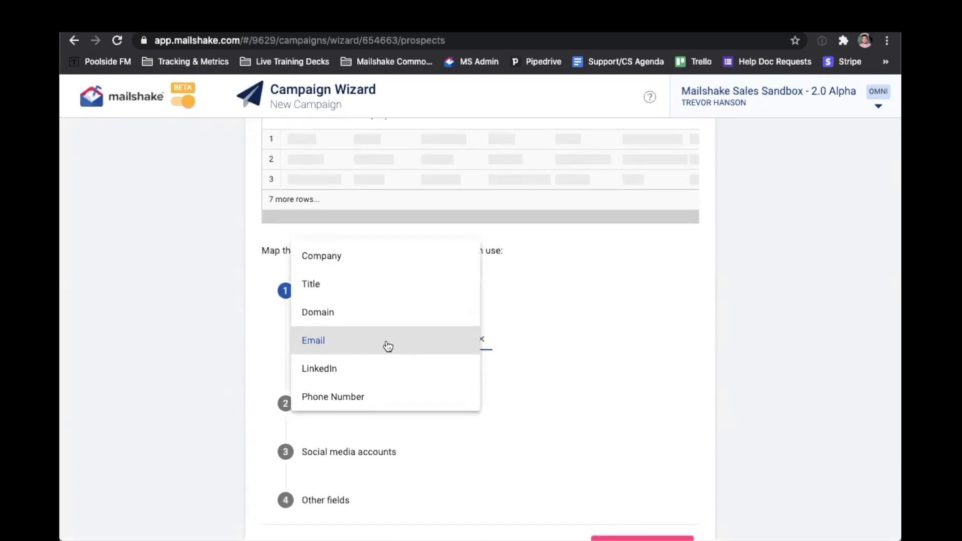
left_click(313, 340)
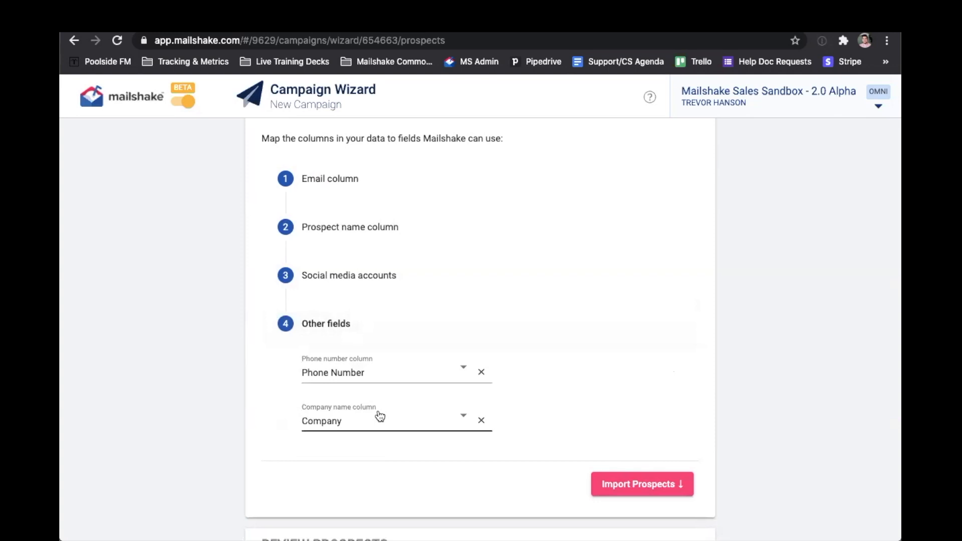
mouse_move(646, 490)
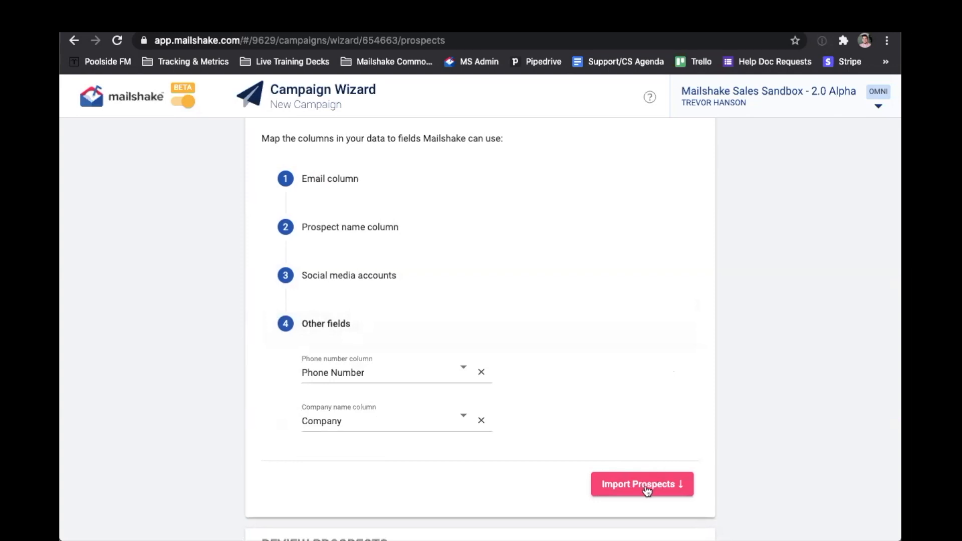
Import the mapped prospects and remove the generic email address entry, leaving 9.
left_click(642, 484)
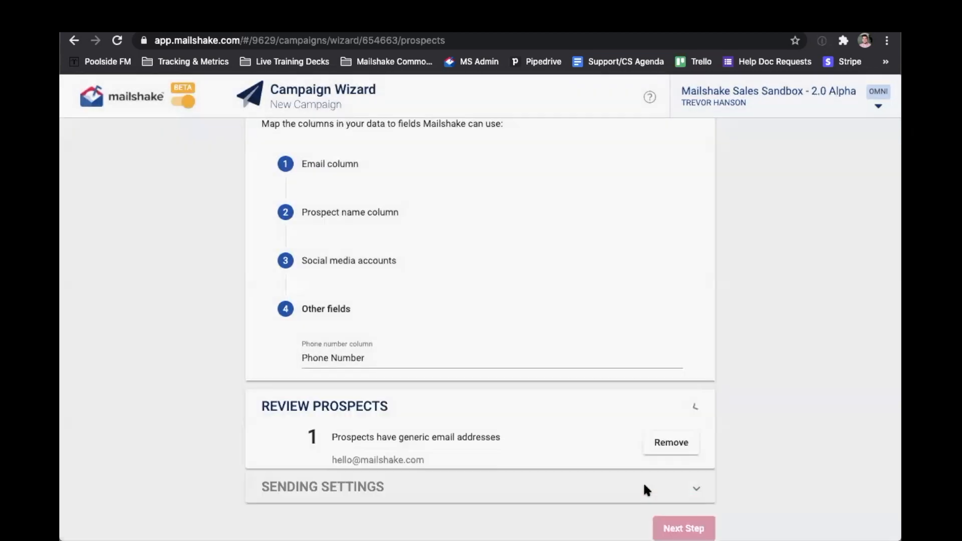
scroll("down", 3)
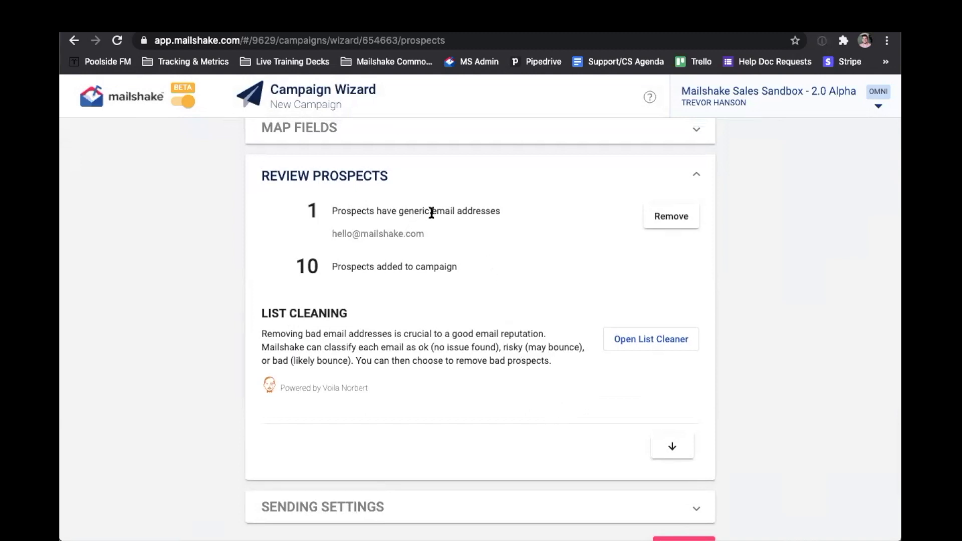
mouse_move(676, 222)
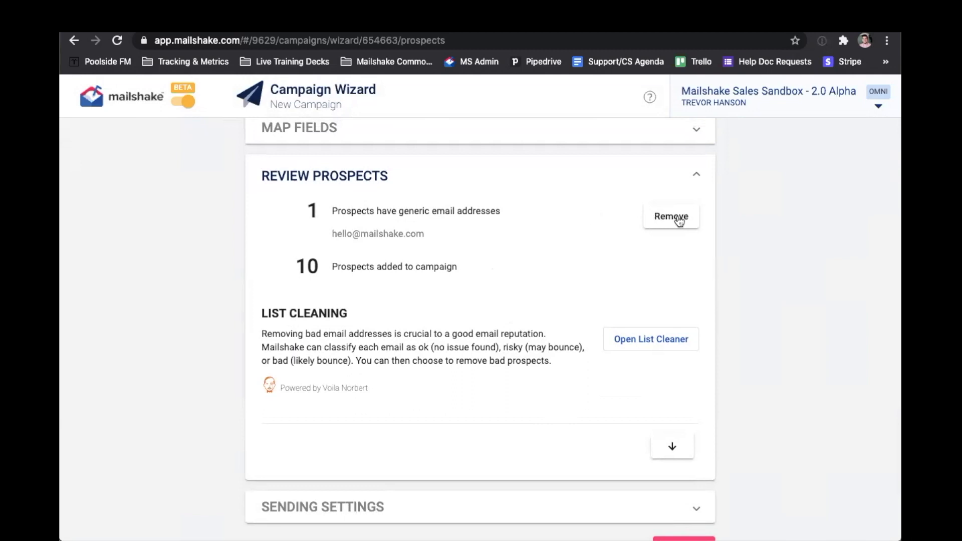
left_click(670, 216)
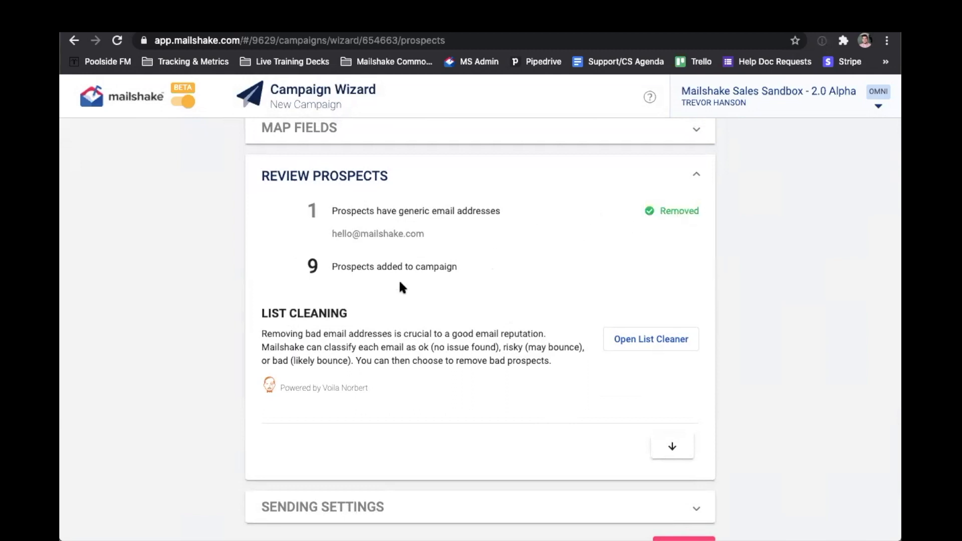
mouse_move(667, 359)
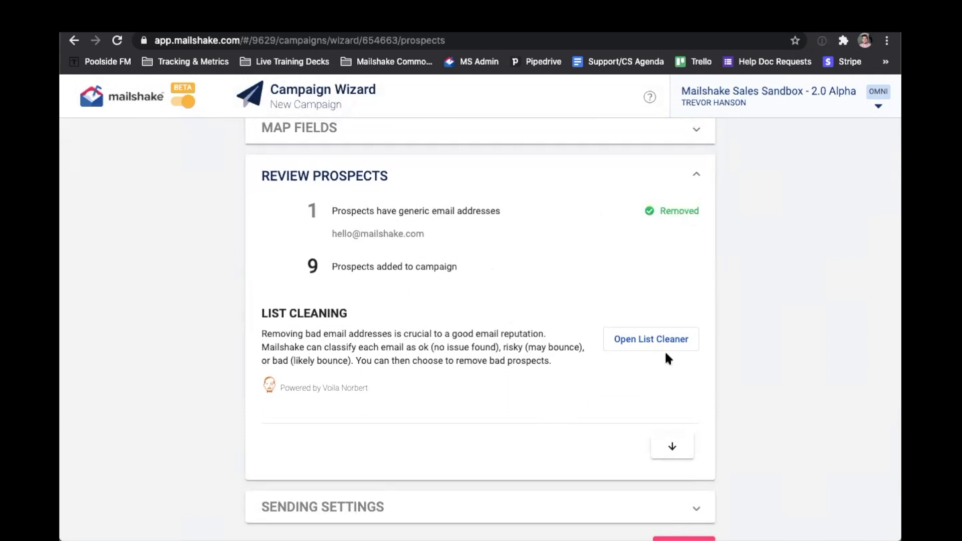
mouse_move(662, 354)
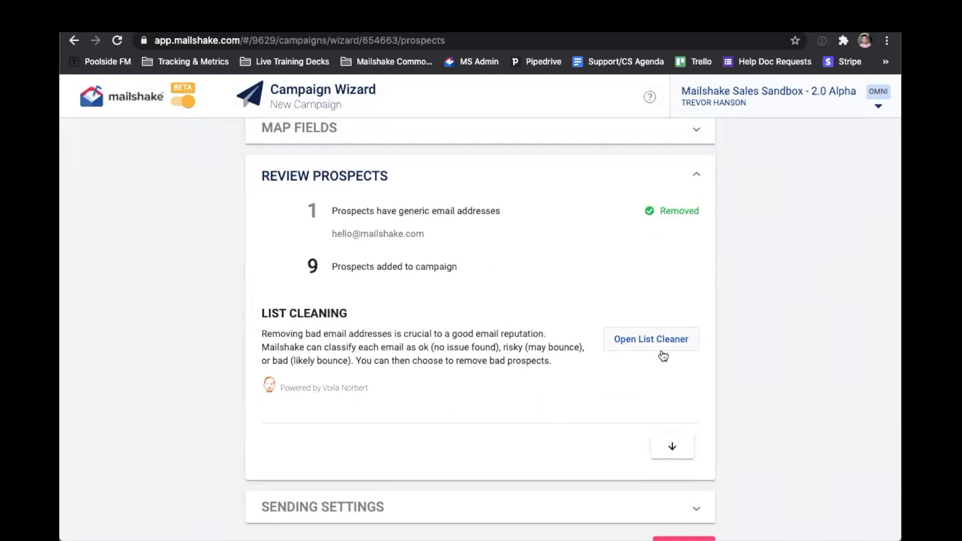
mouse_move(664, 351)
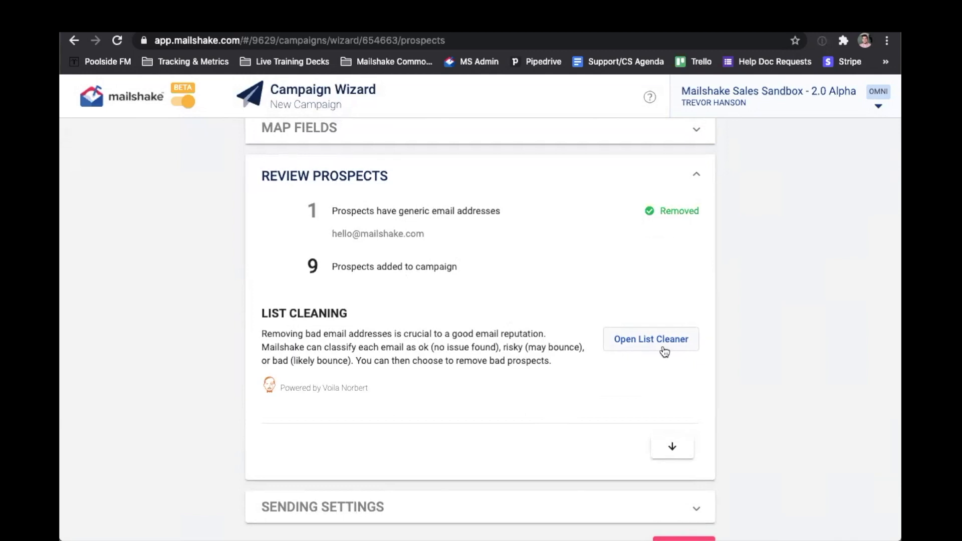
mouse_move(678, 462)
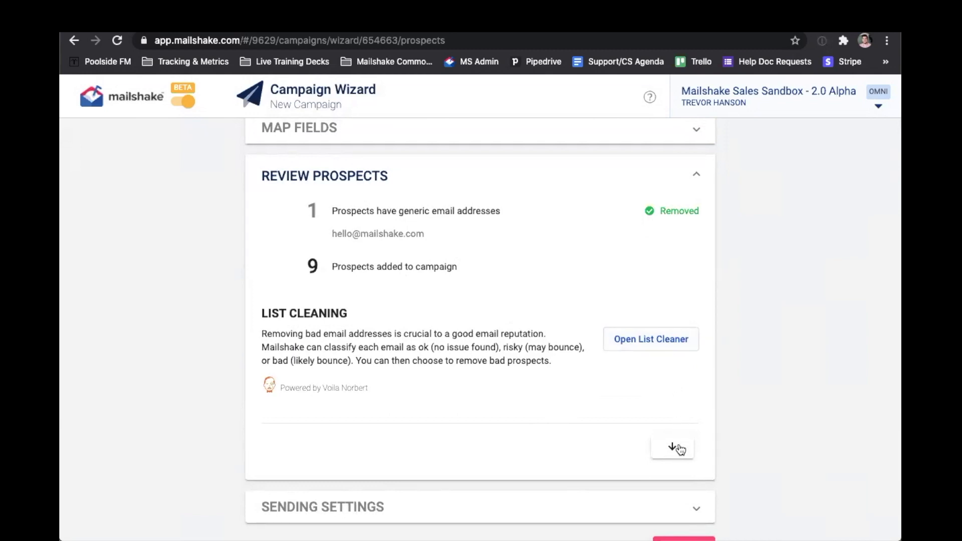
Show Sending Settings and toggle 'Schedule this send' on then off, keeping tracking.
left_click(672, 446)
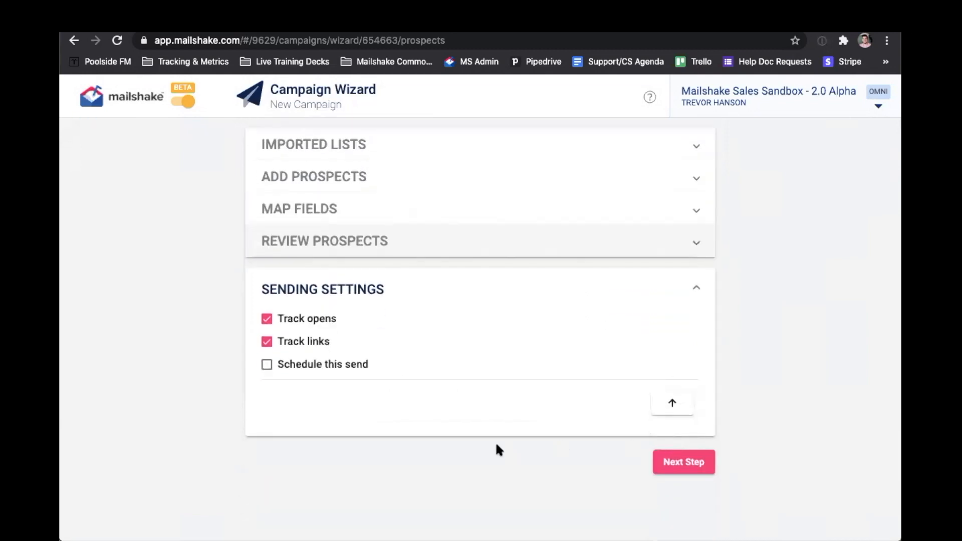
mouse_move(307, 330)
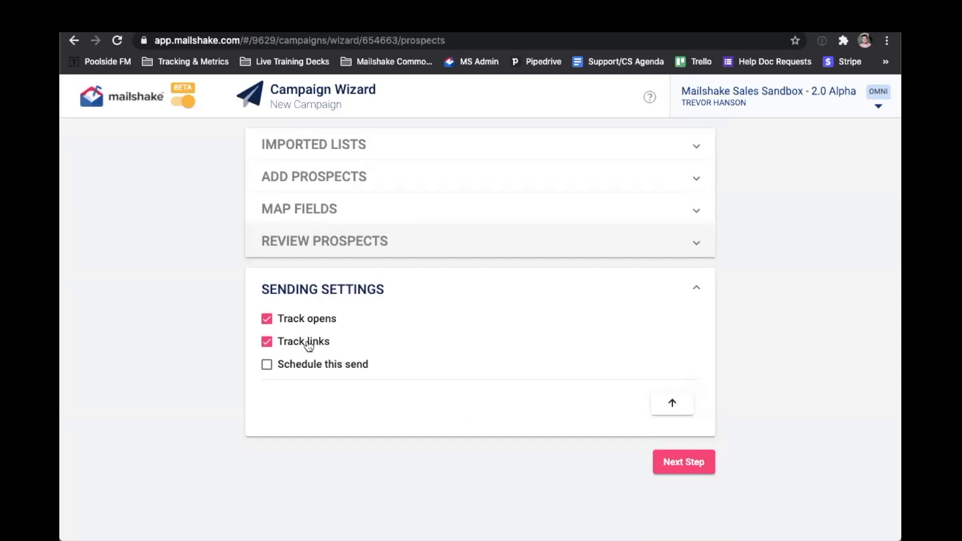
left_click(266, 364)
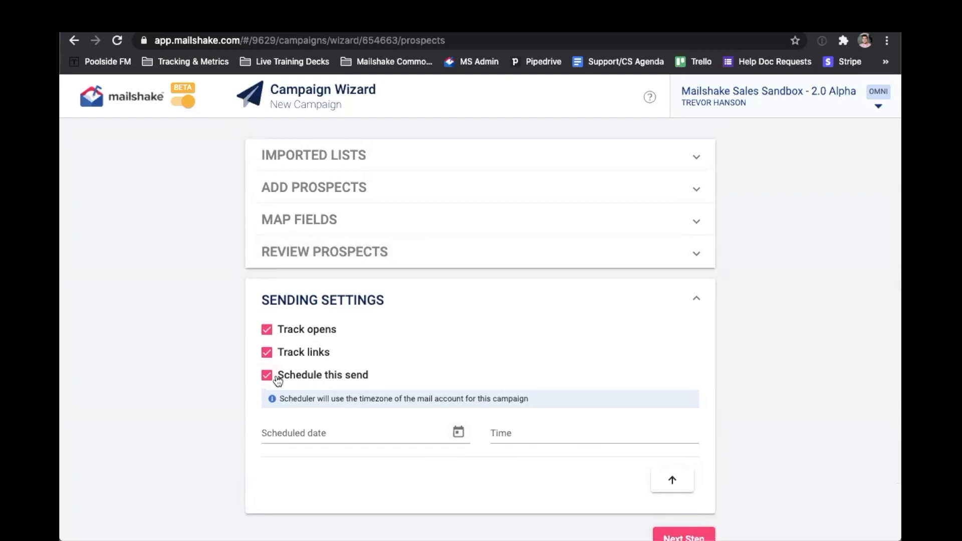
left_click(267, 375)
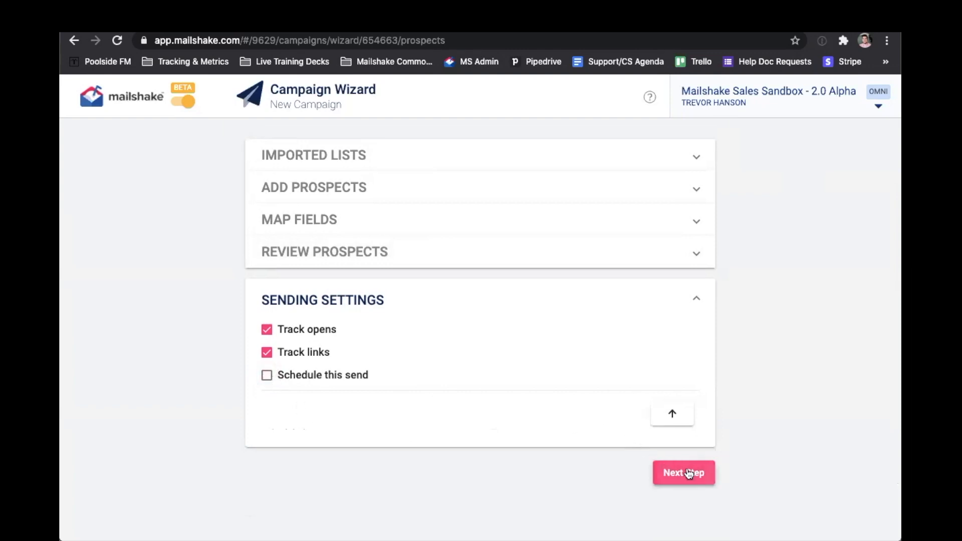
Advance to the Sequence step and preview the Social Selling Outreach import template.
left_click(683, 472)
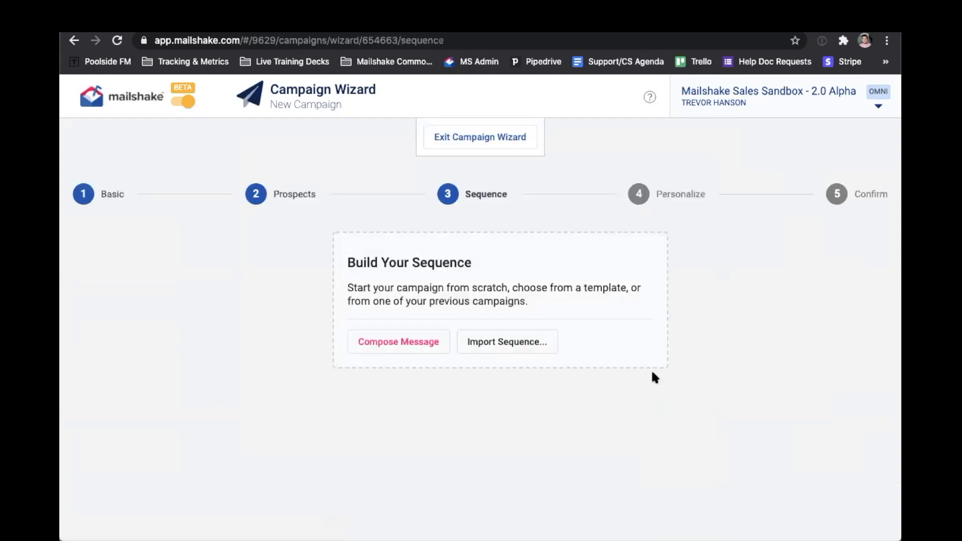
mouse_move(624, 343)
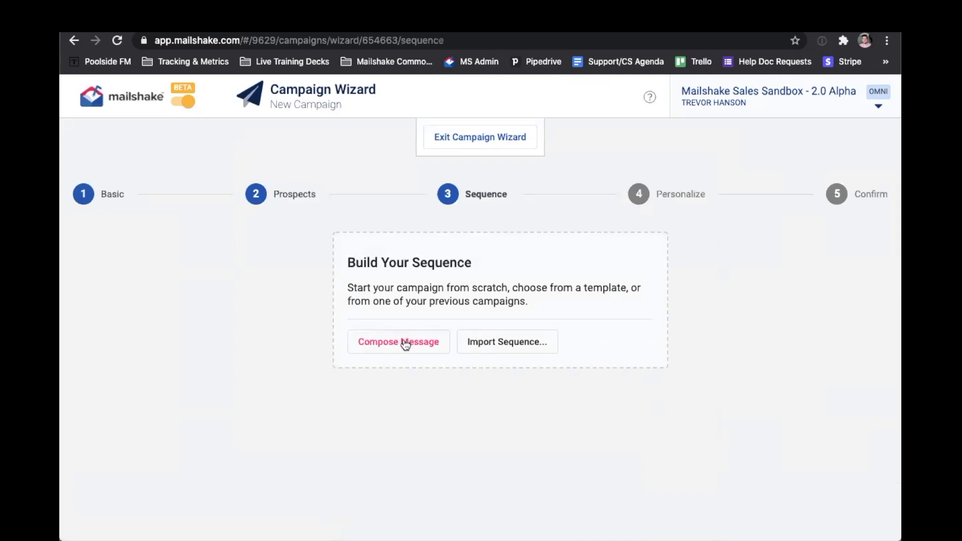
mouse_move(531, 346)
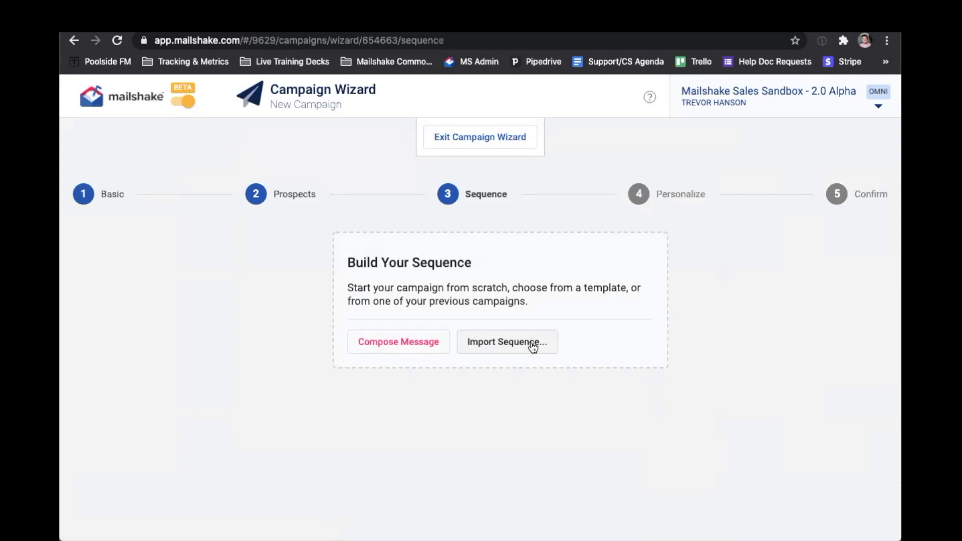
left_click(507, 342)
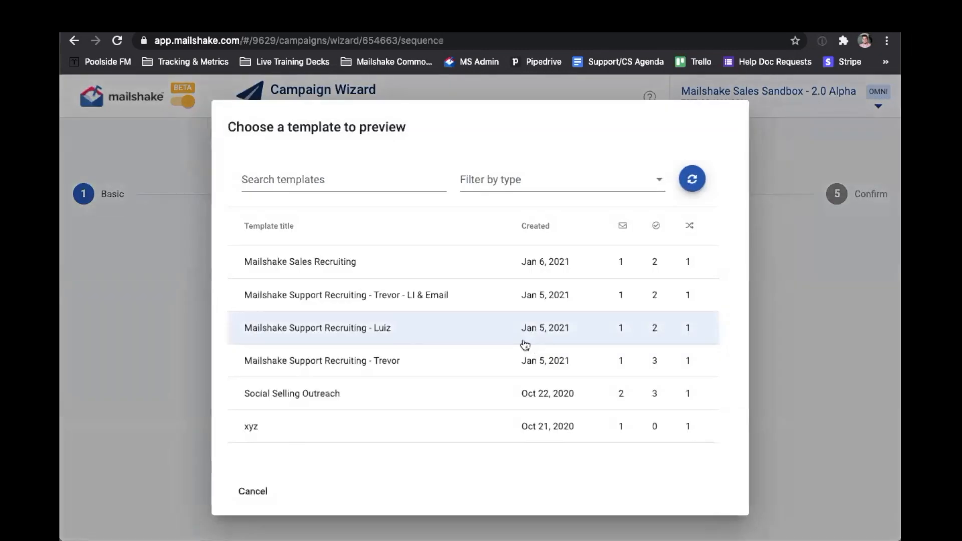
mouse_move(380, 404)
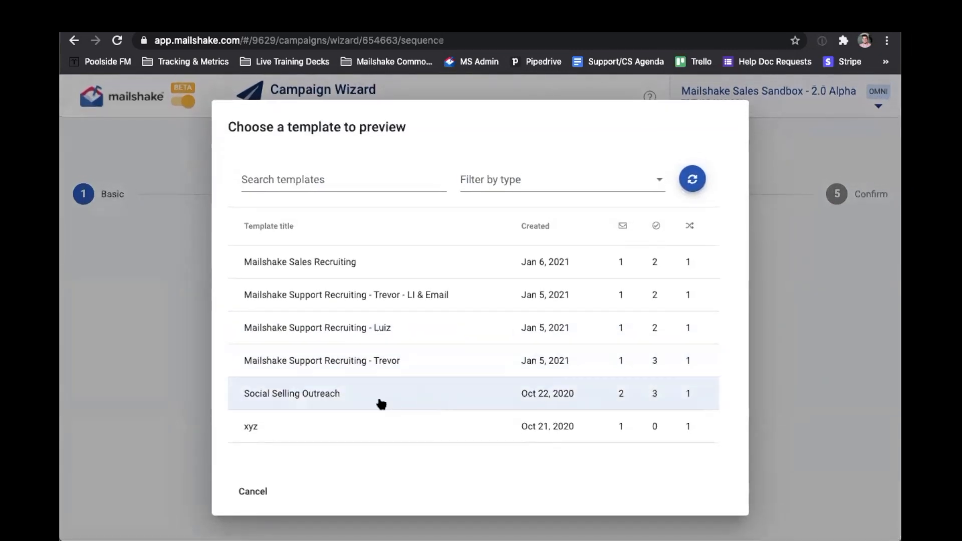
left_click(292, 394)
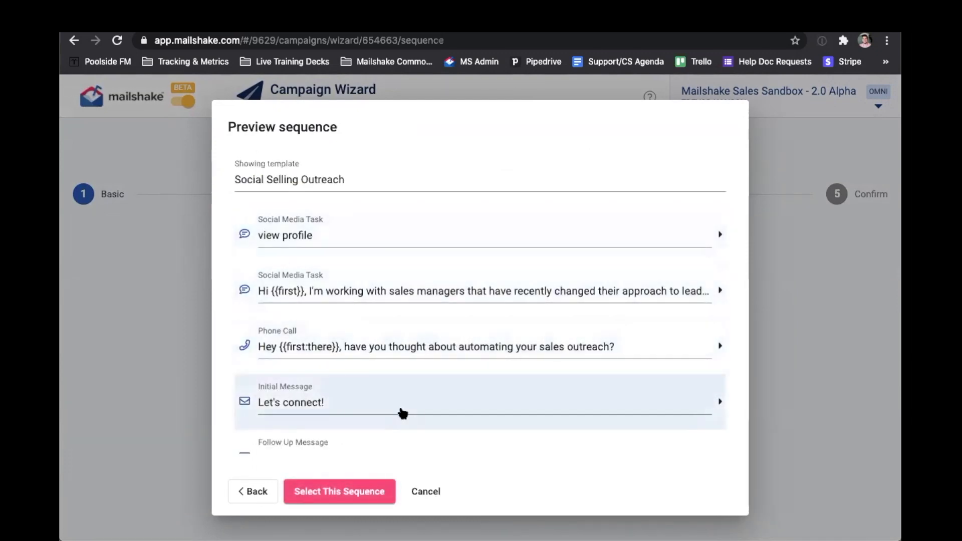
mouse_move(367, 482)
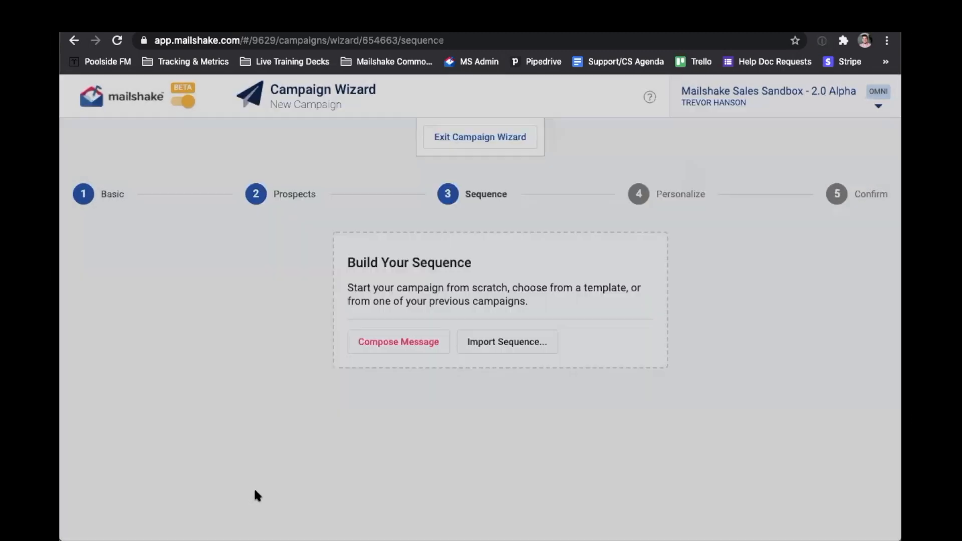
Compose the first message with subject 'New Message Super Interesting'.
left_click(398, 341)
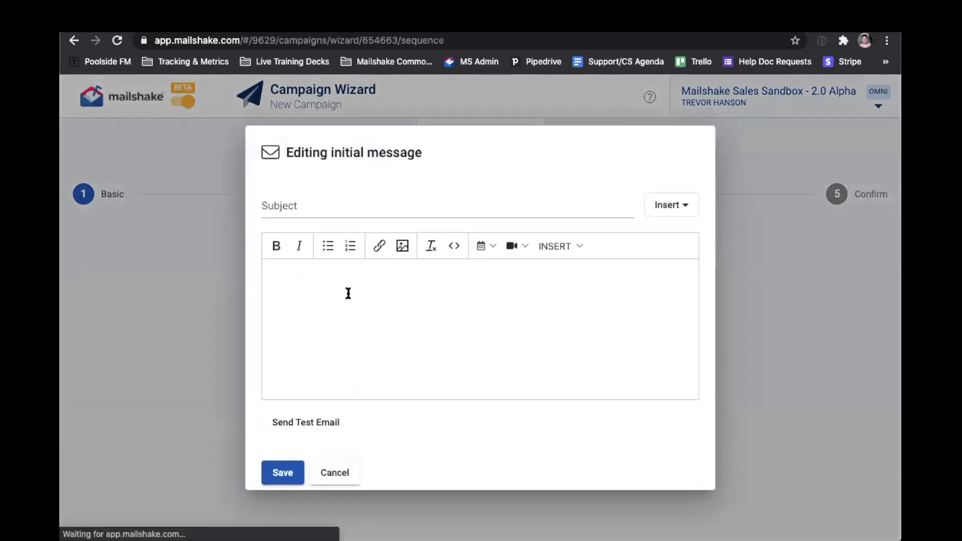
type("N")
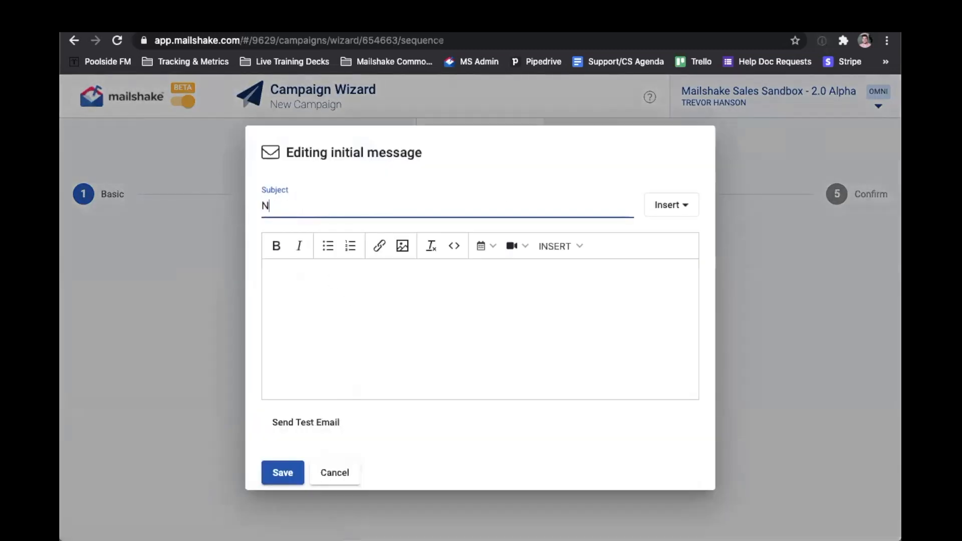
type("ew Message Su")
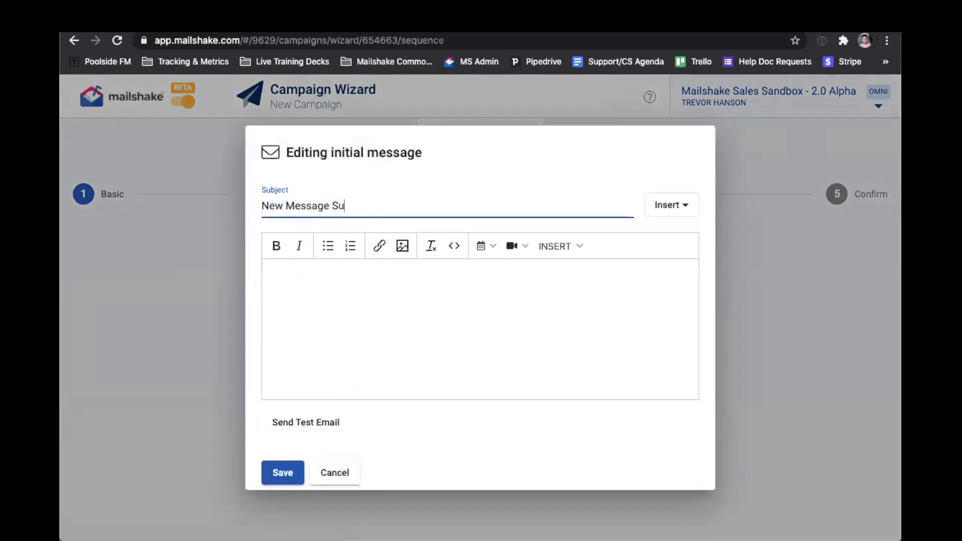
type("per Interesting")
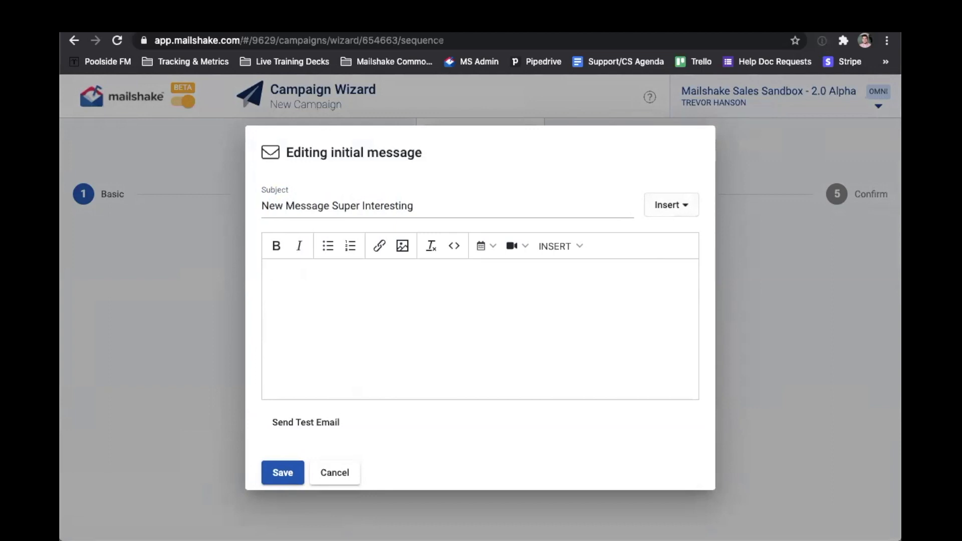
Start the body with 'Hi' plus the first-name variable, falling back to 'there'.
type("Hi")
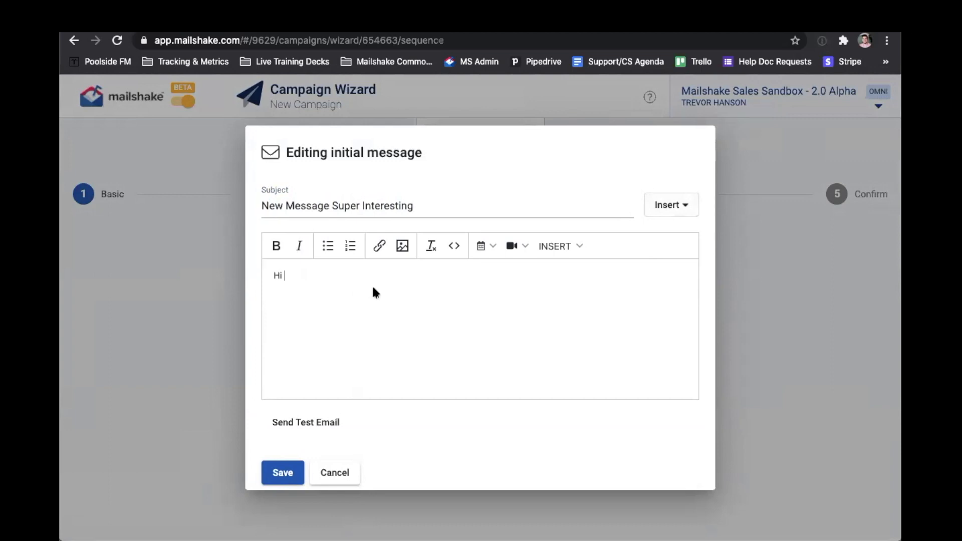
left_click(560, 246)
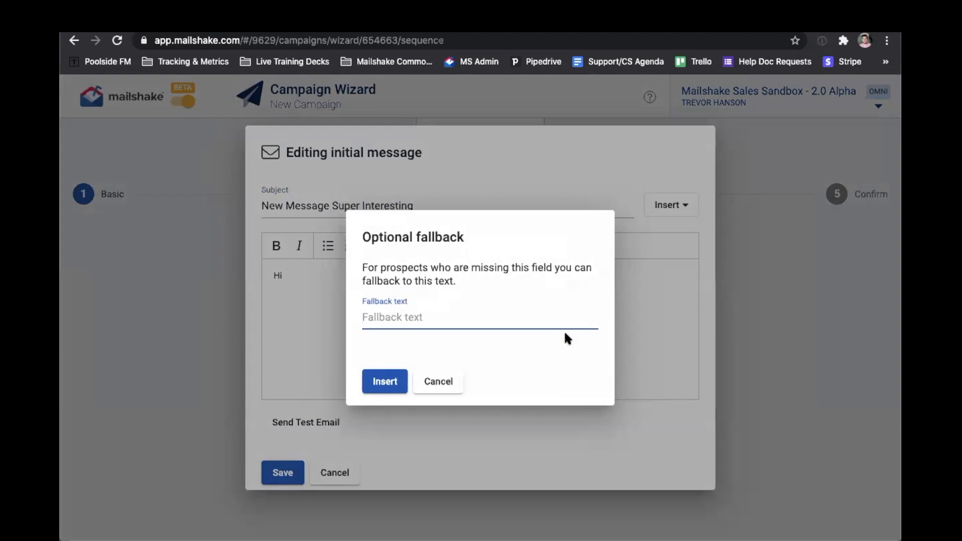
type("ther")
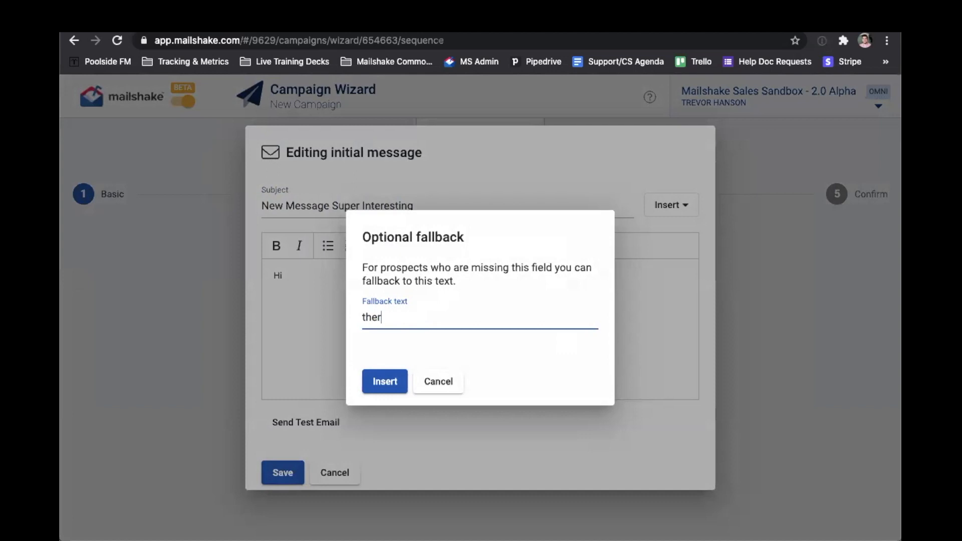
left_click(385, 381)
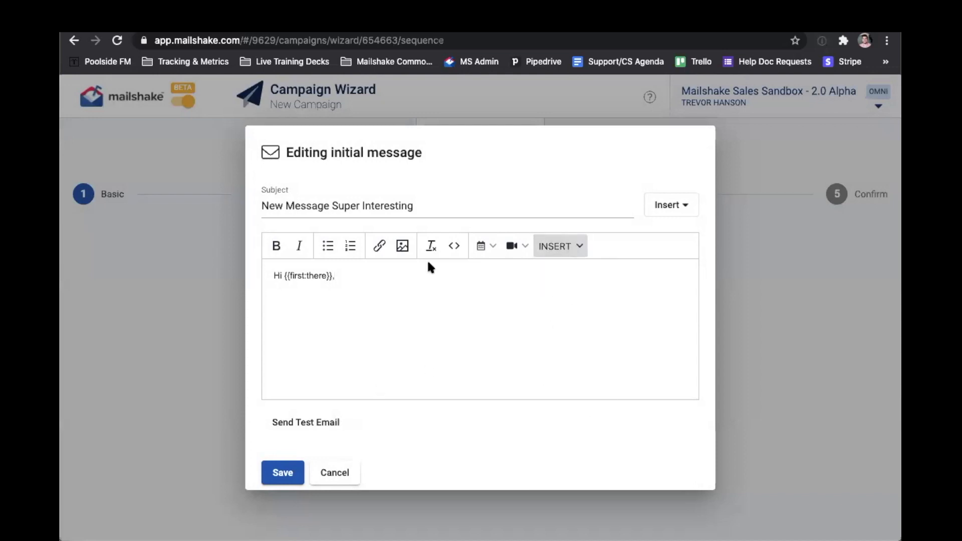
Write 'I have a super interesting idea. Let me know if you have time to chat.'.
left_click(341, 277)
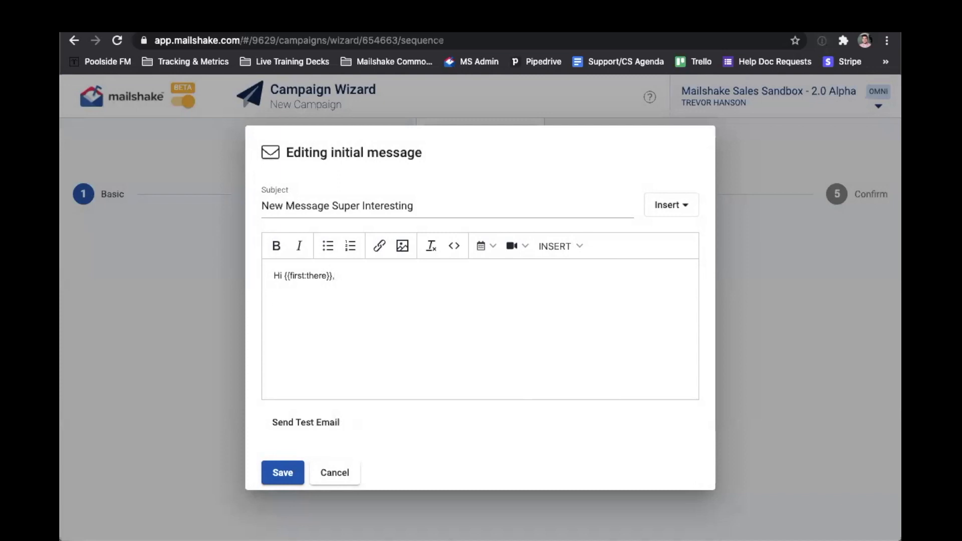
type("I have a supe")
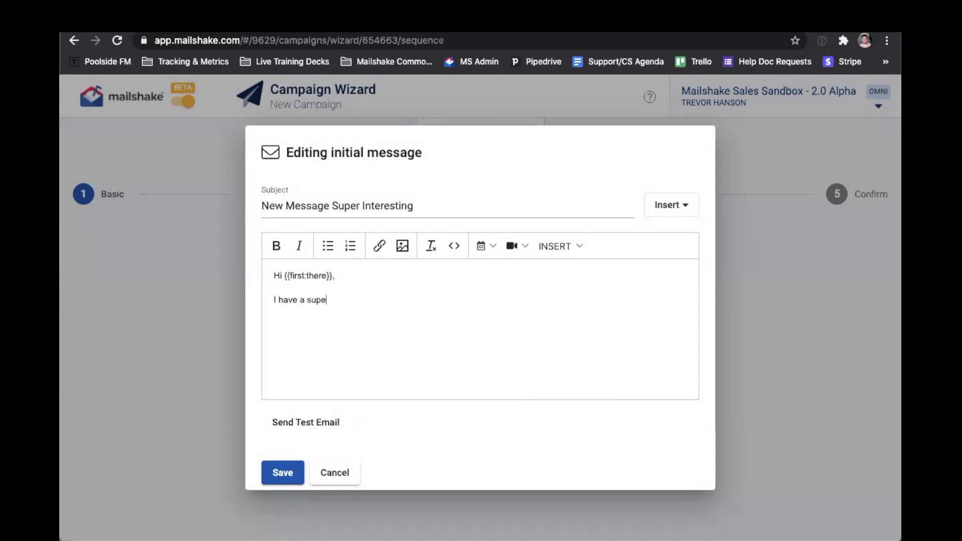
type("r interesting id")
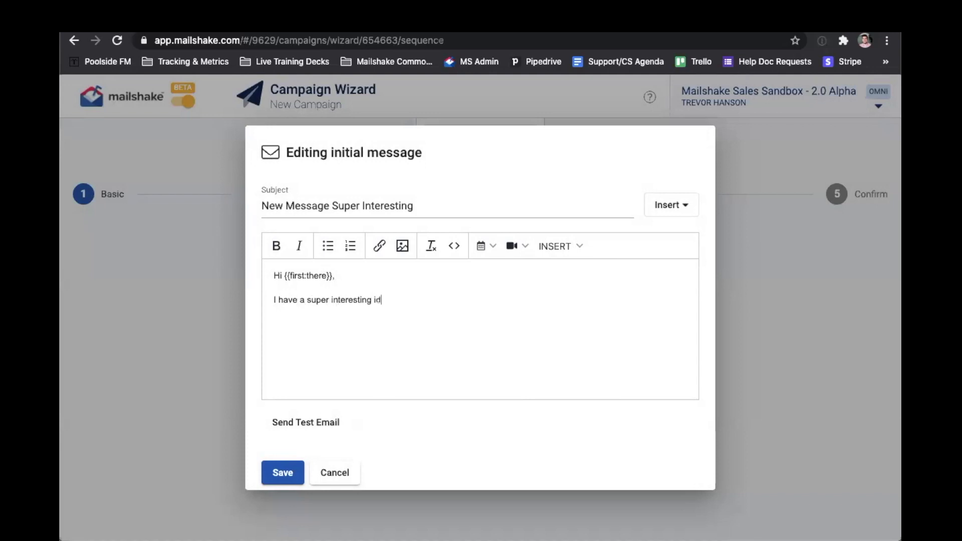
type("ea. Let me know")
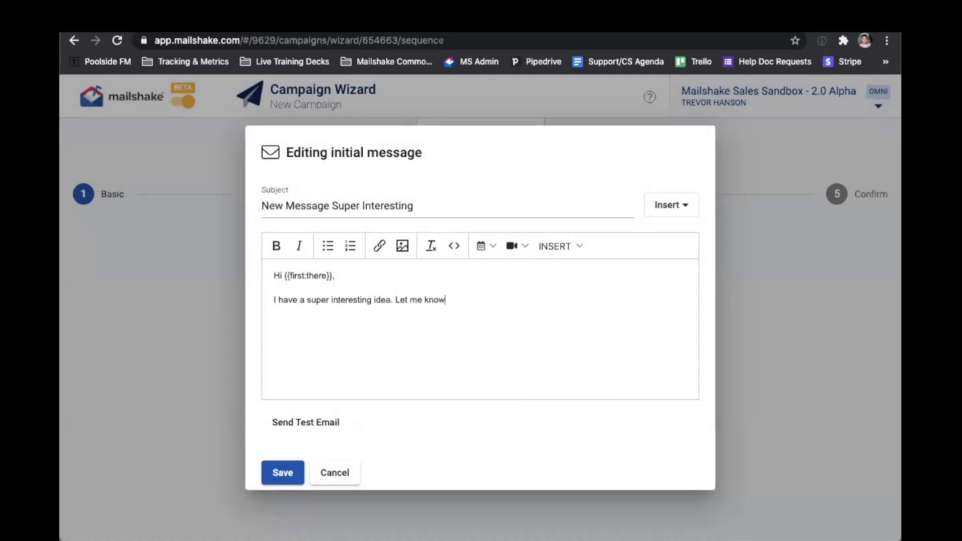
type("if you have time to ch")
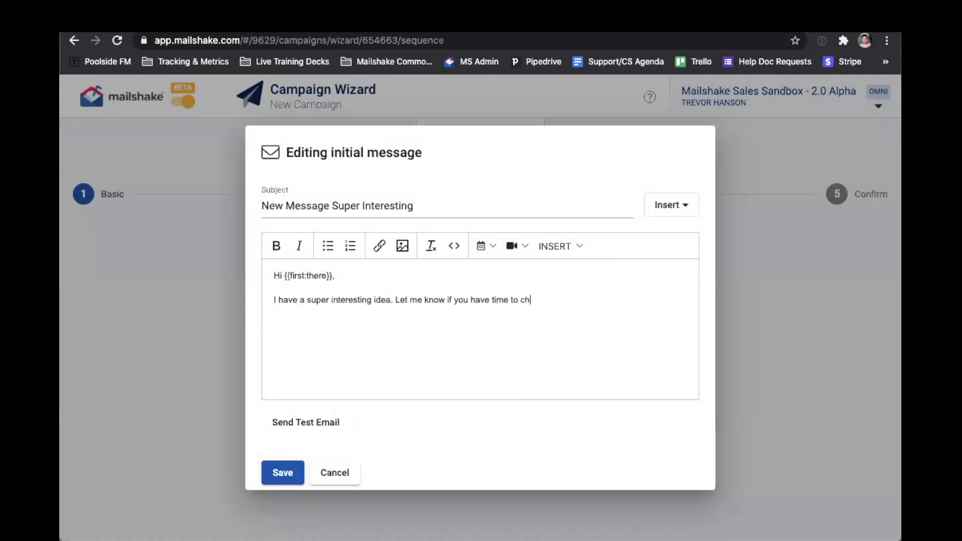
type("at.")
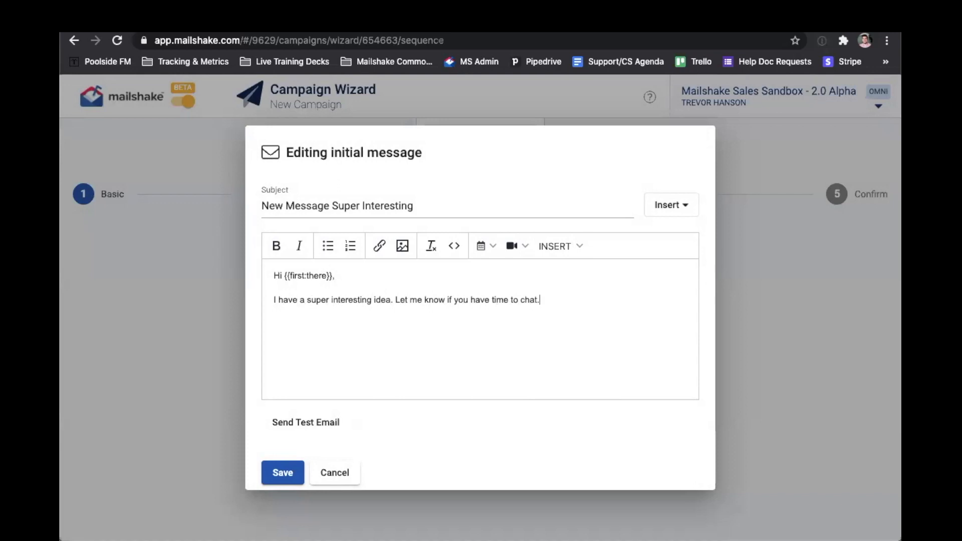
Add a 'Thanks,' sign-off on a new line and save the initial message.
key("Enter")
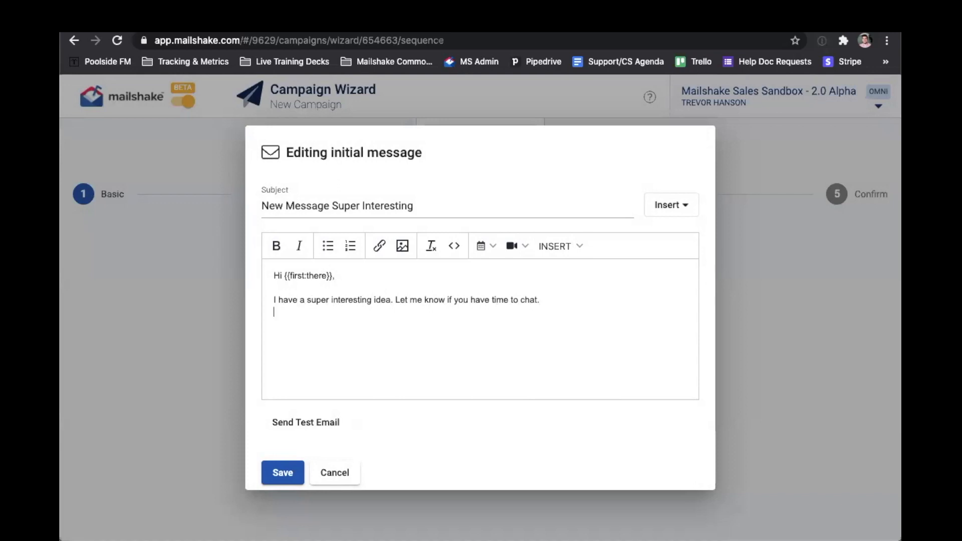
type("Thank")
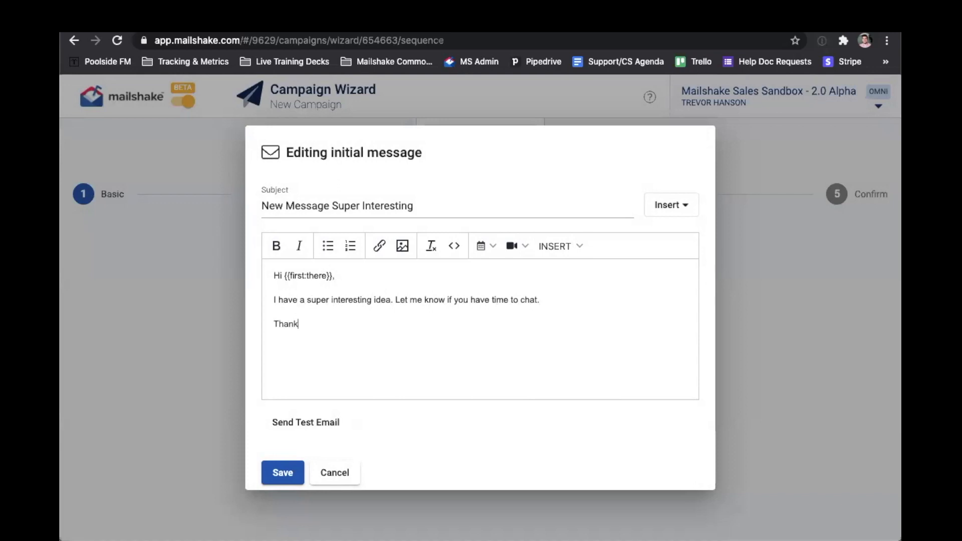
type("s,")
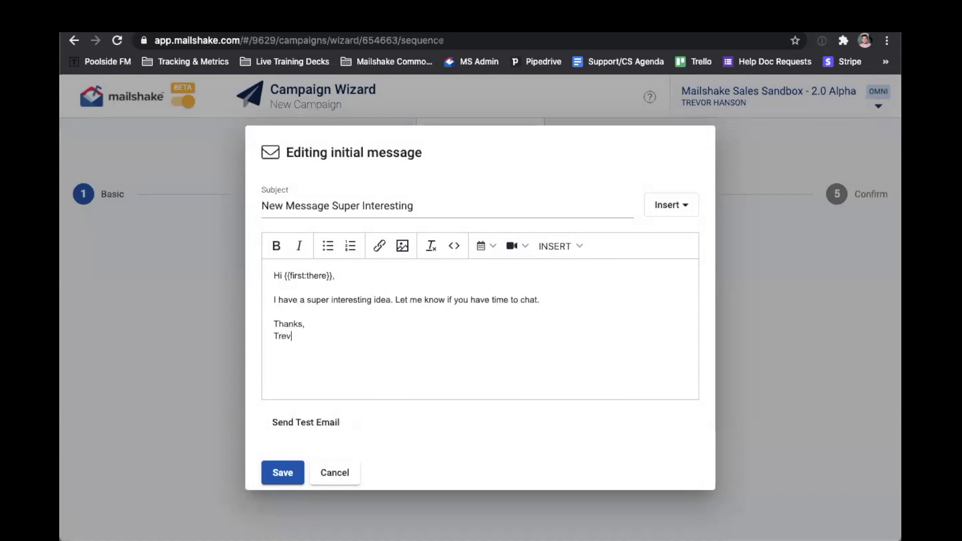
type("or")
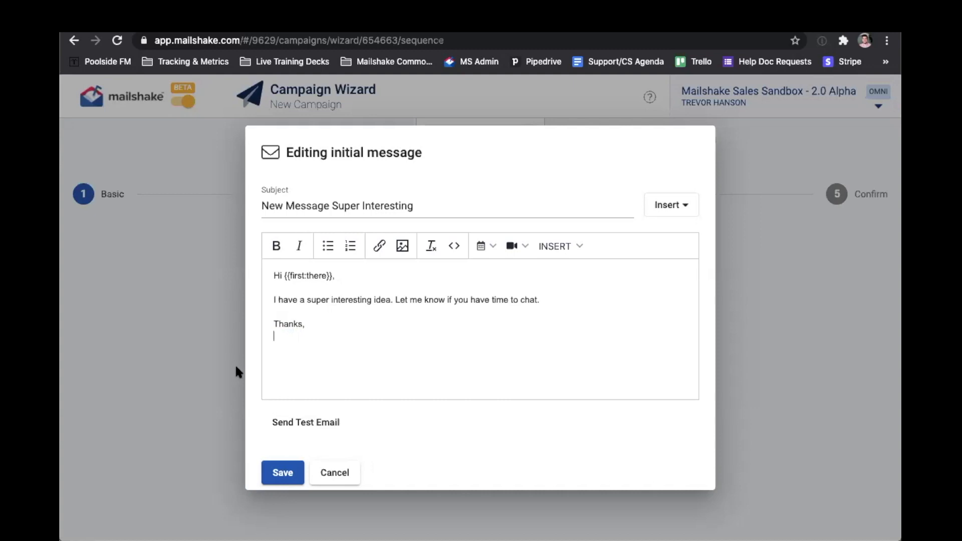
mouse_move(270, 372)
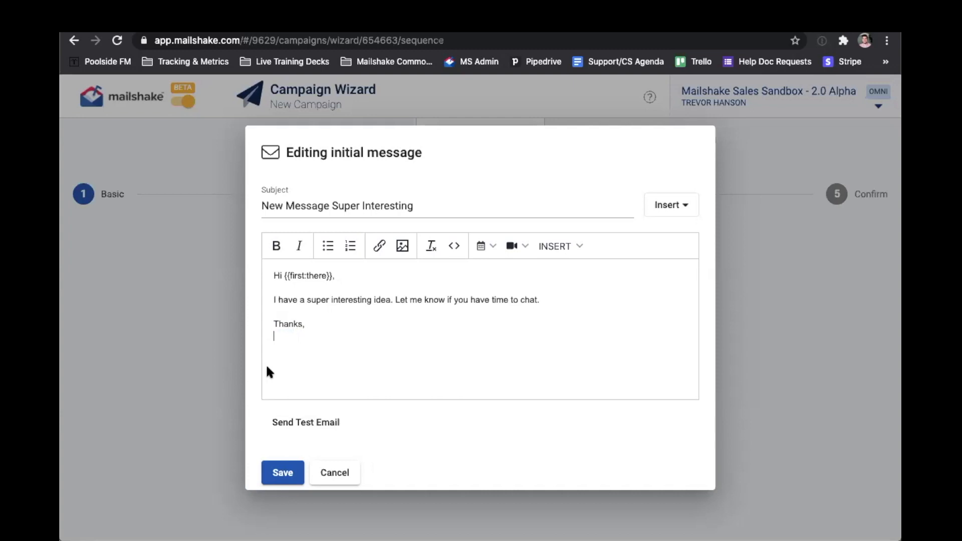
left_click(282, 472)
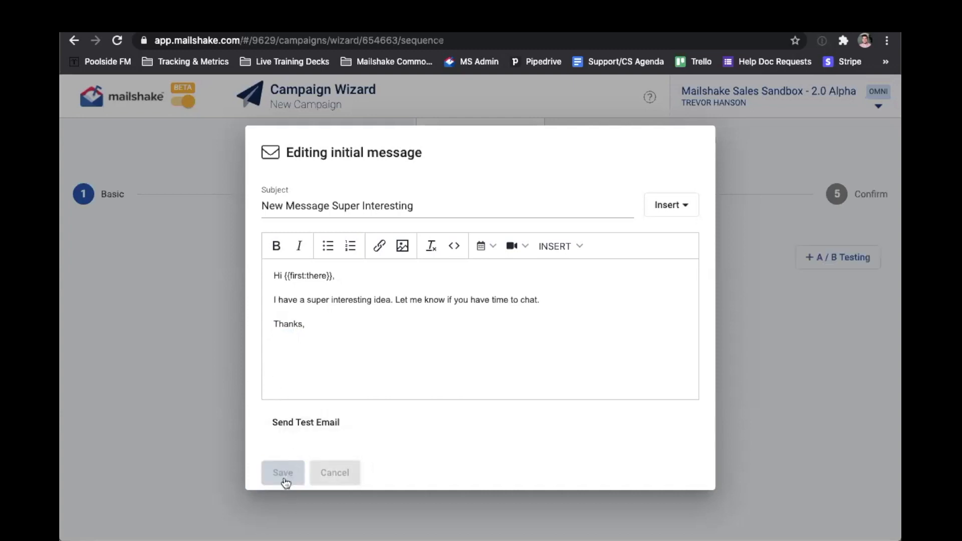
Save the initial message and start follow-up #1 replying to 'New Message Super Interesting'.
left_click(283, 472)
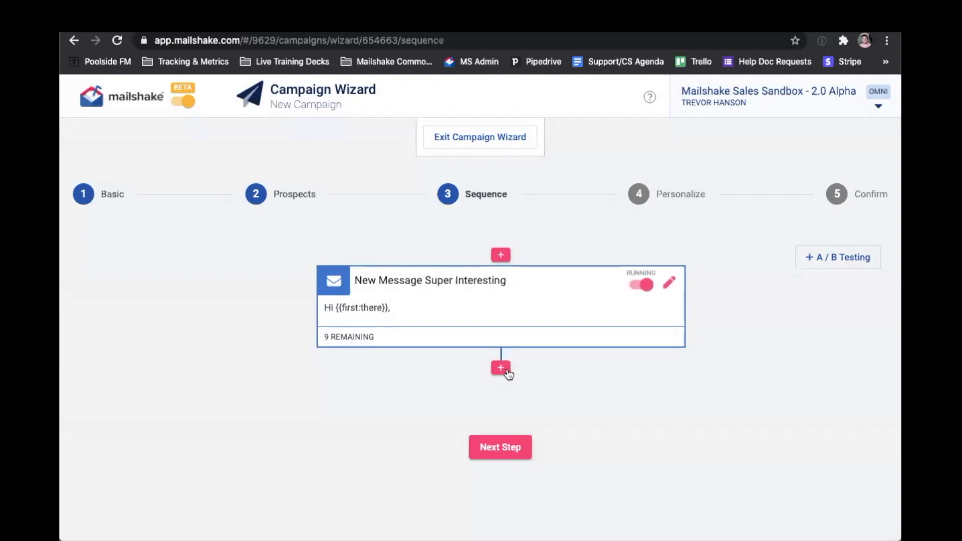
left_click(499, 367)
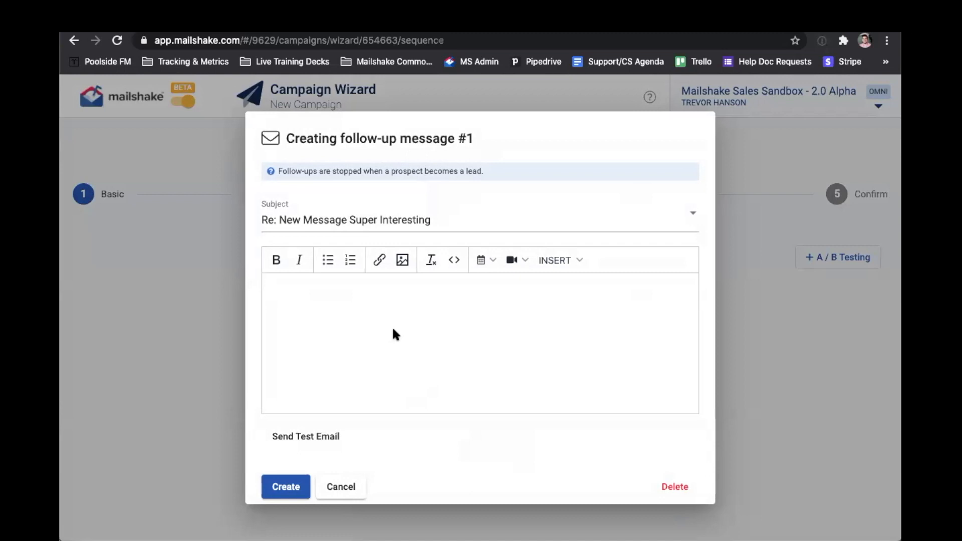
Write the follow-up body 'Hi there, Just checking to see if you got my message. Thanks,'.
type("H")
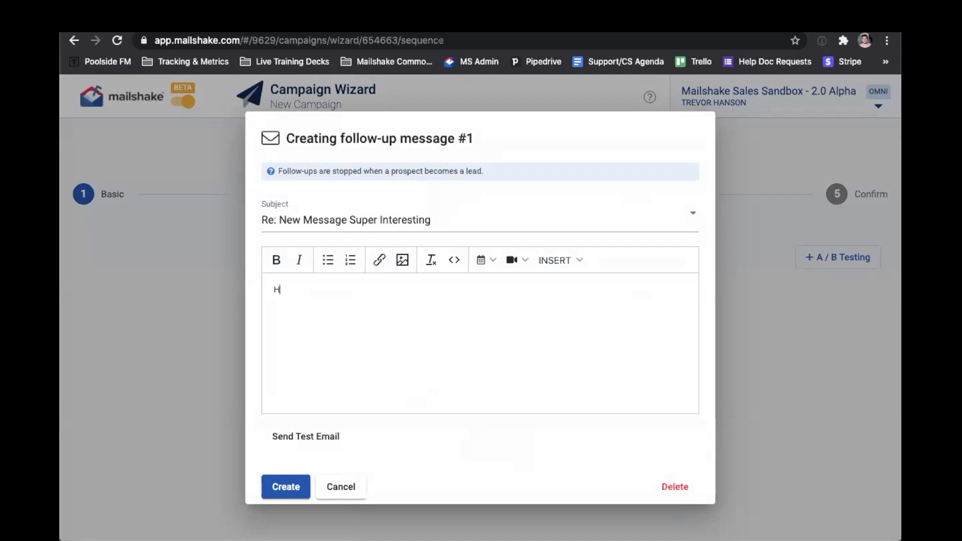
type("i there,")
type("Just checking to")
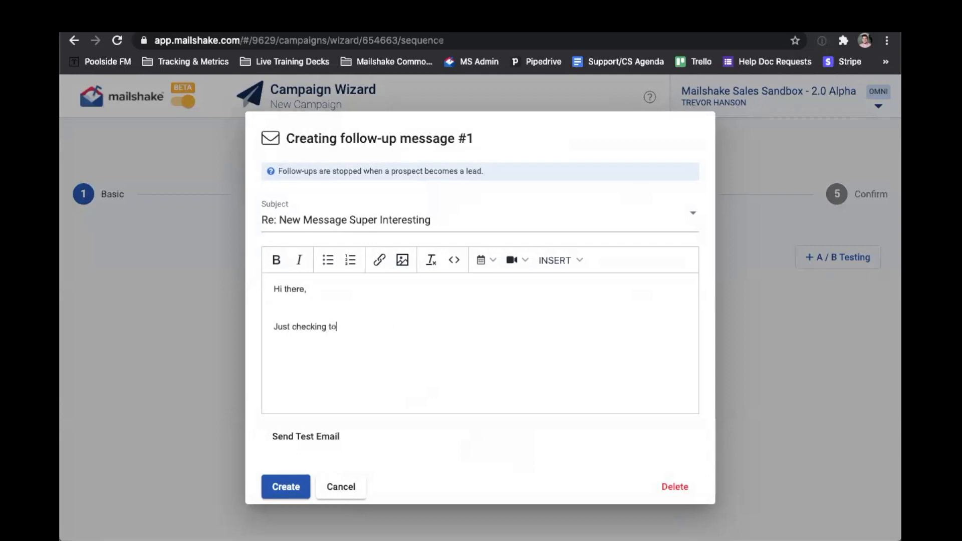
type("see if you got")
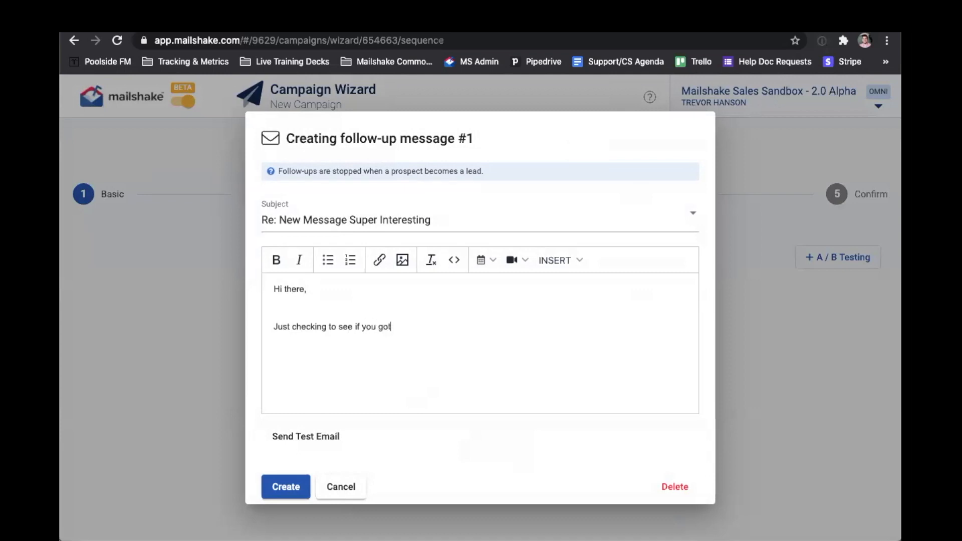
type("my message.")
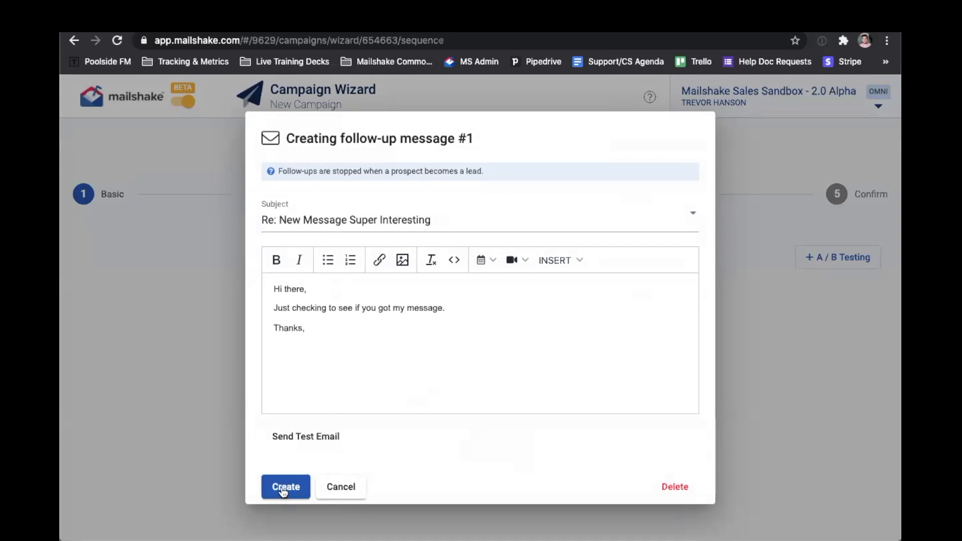
Create follow-up #1 and save its delay at 5 days after the initial message.
left_click(286, 487)
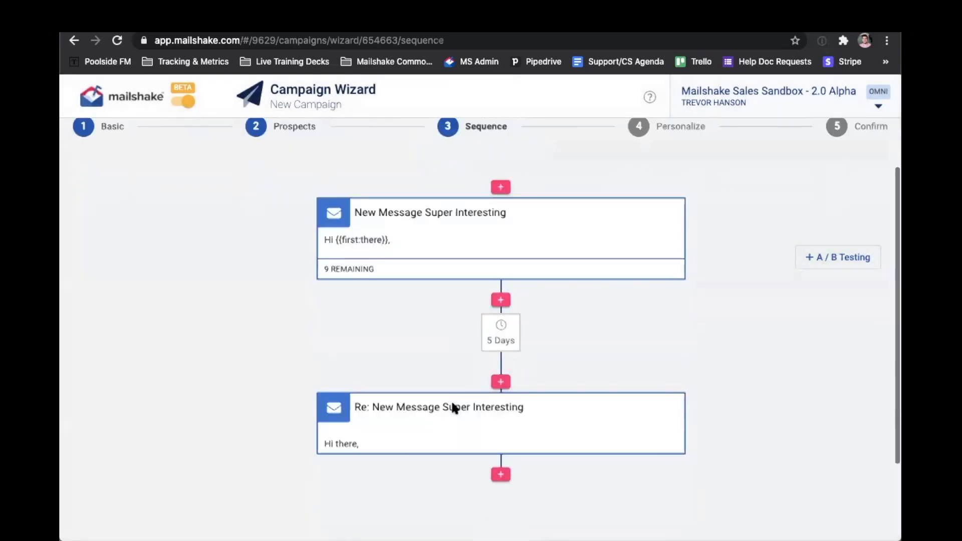
left_click(501, 332)
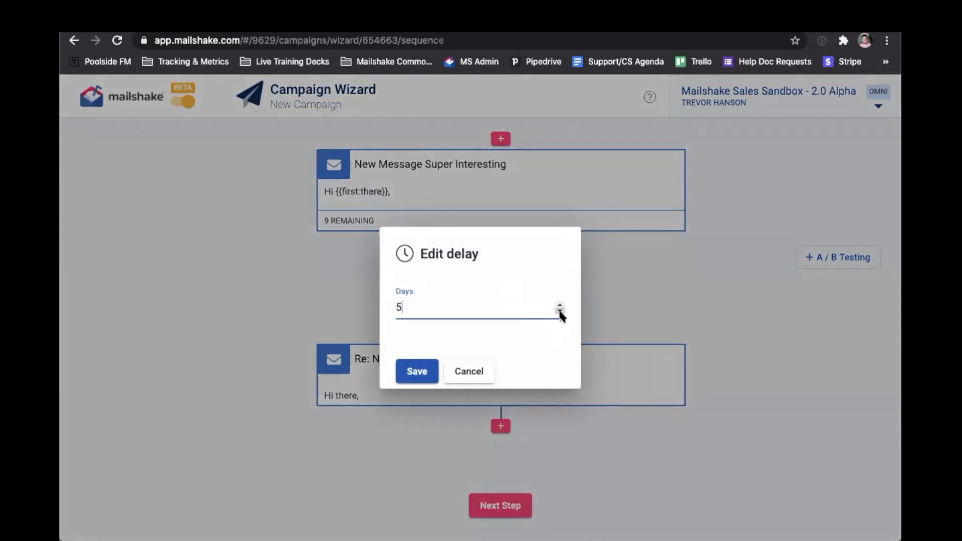
left_click(559, 311)
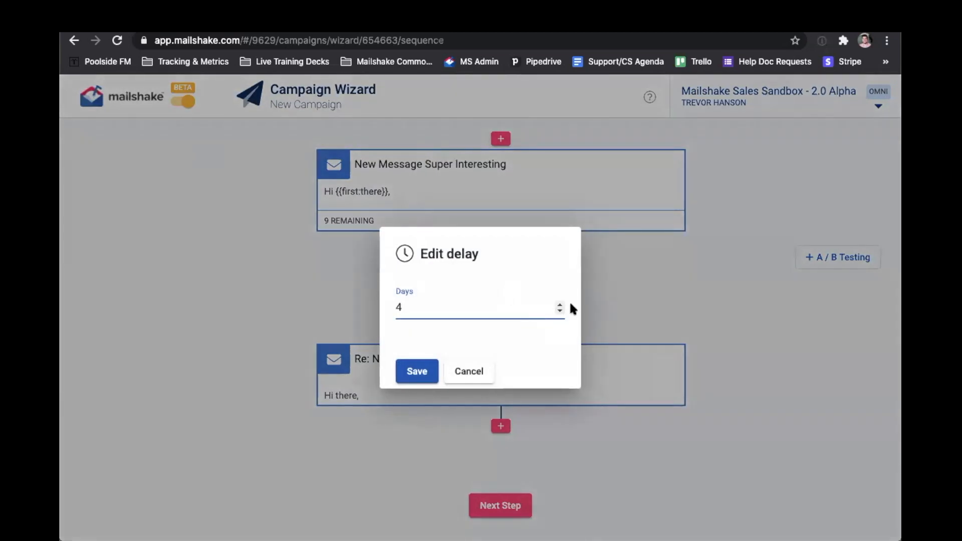
left_click(560, 304)
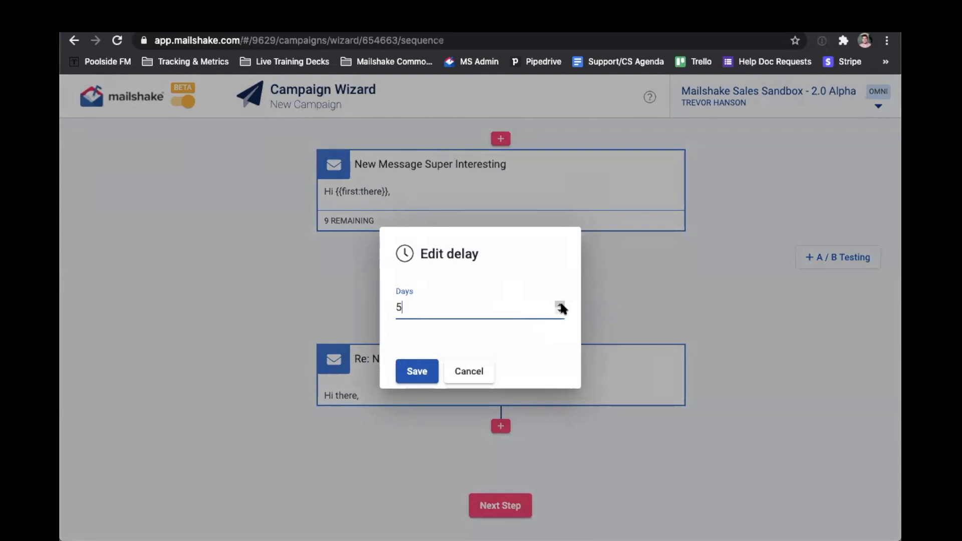
left_click(416, 371)
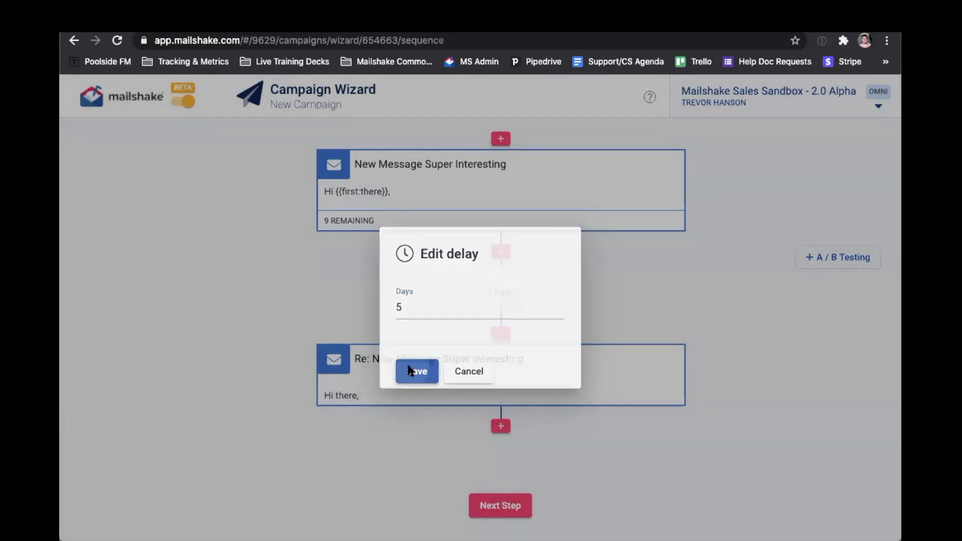
left_click(416, 371)
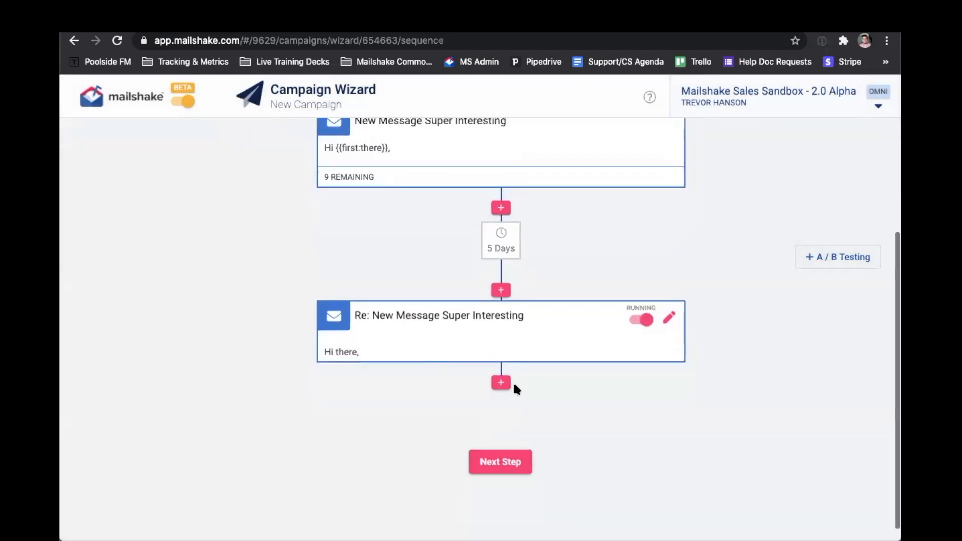
Add an on-click message draft, then delete it by confirming with DELETE.
left_click(500, 382)
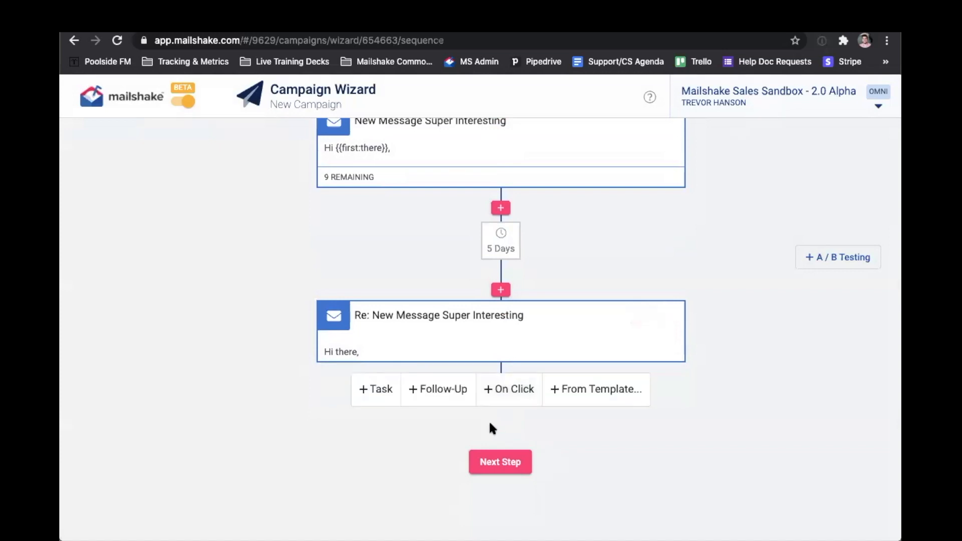
mouse_move(506, 400)
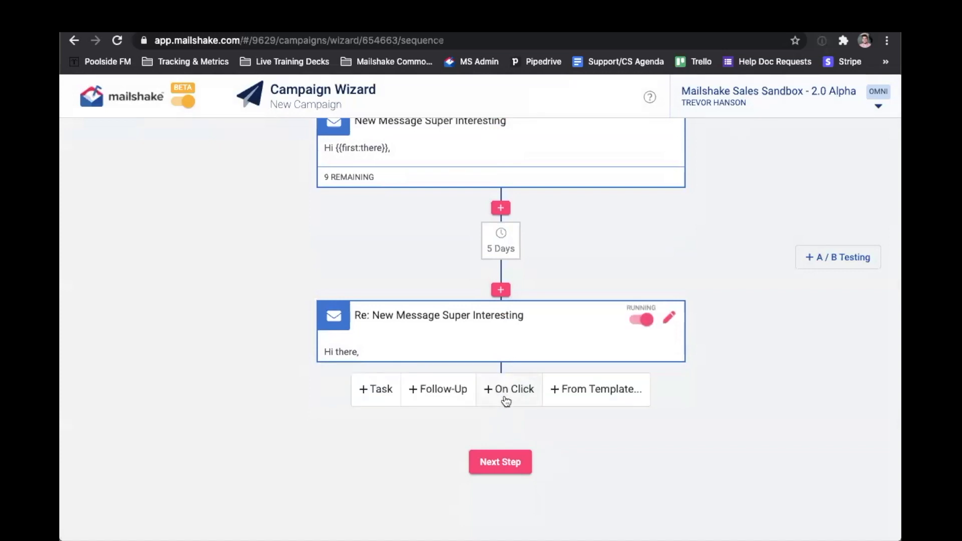
left_click(508, 389)
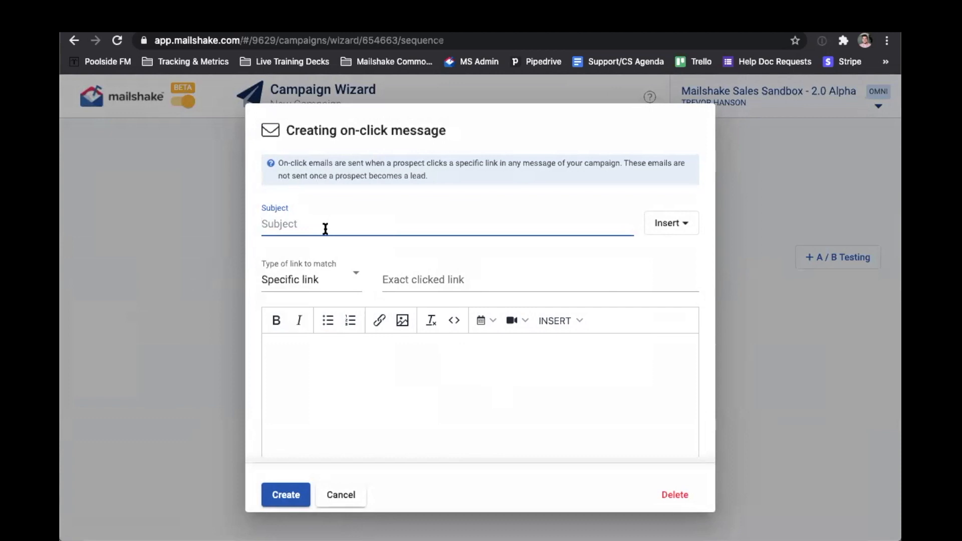
mouse_move(351, 452)
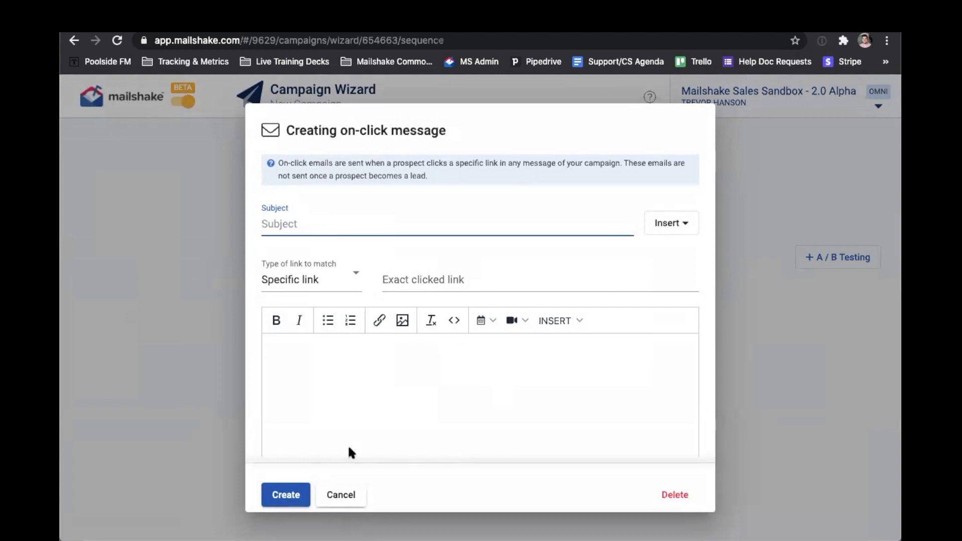
left_click(674, 494)
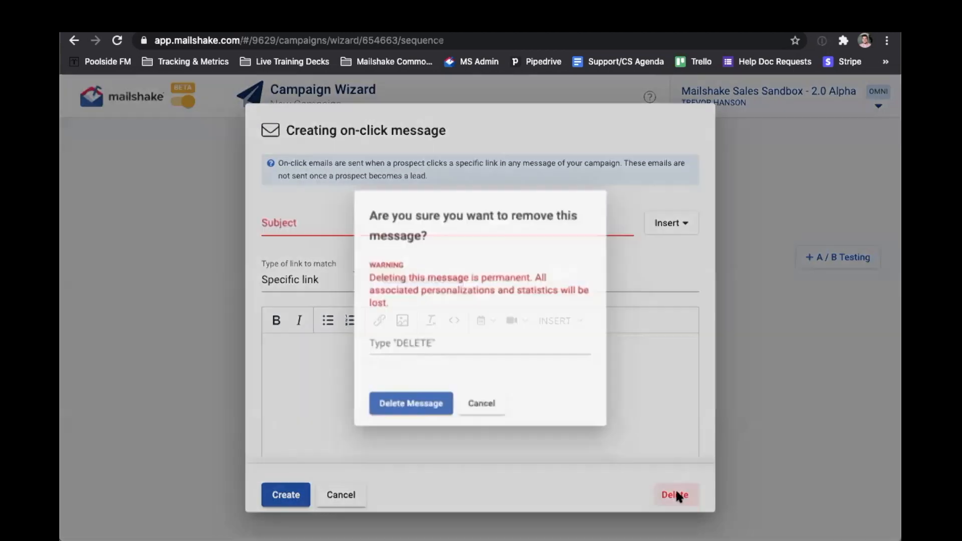
type("DELET")
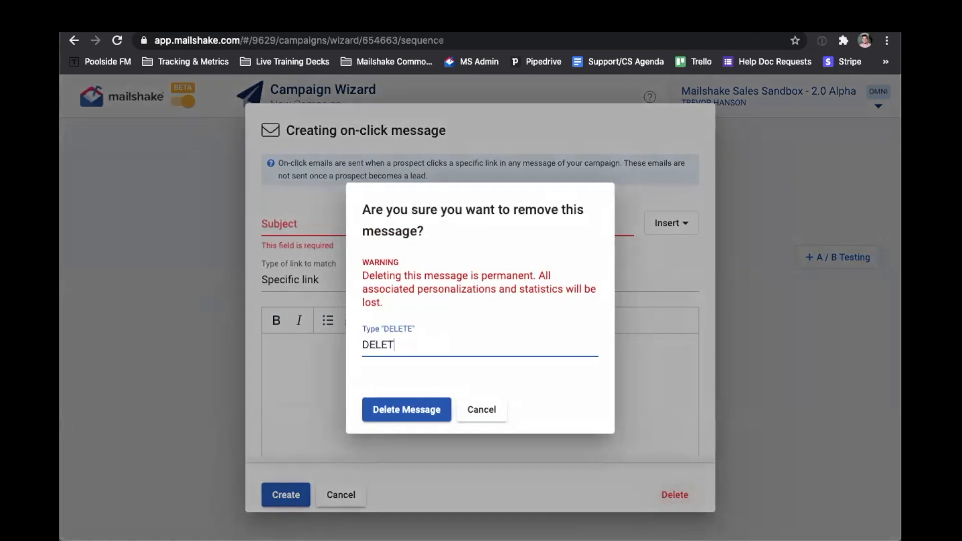
type("E")
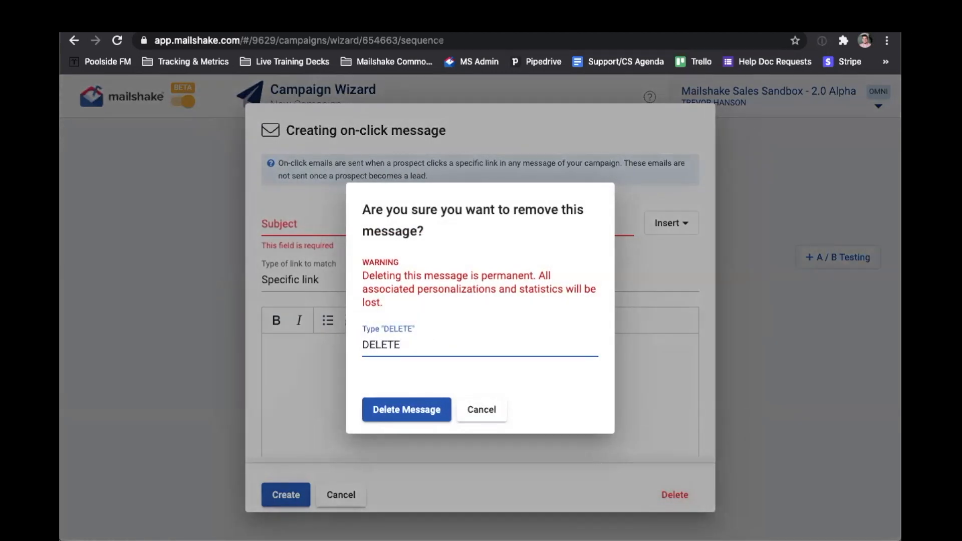
left_click(406, 409)
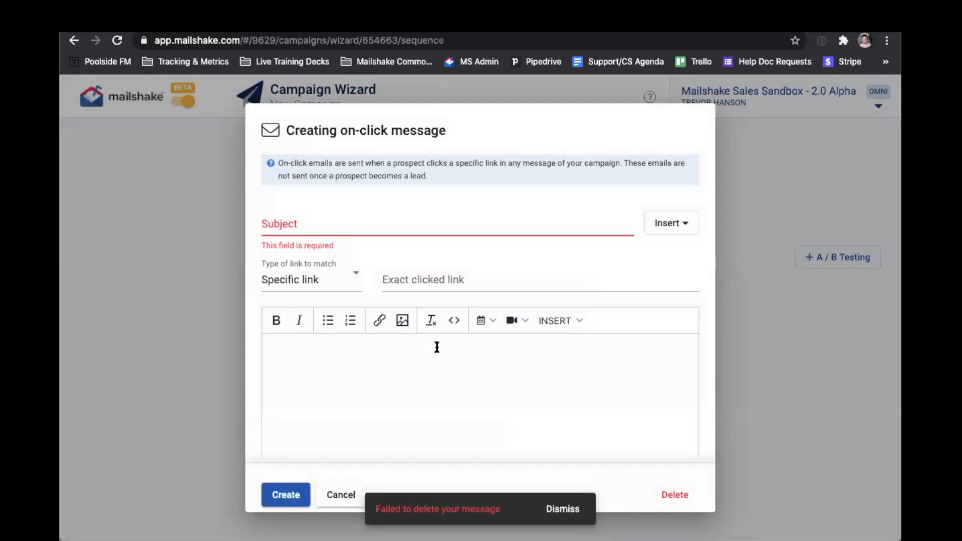
left_click(562, 509)
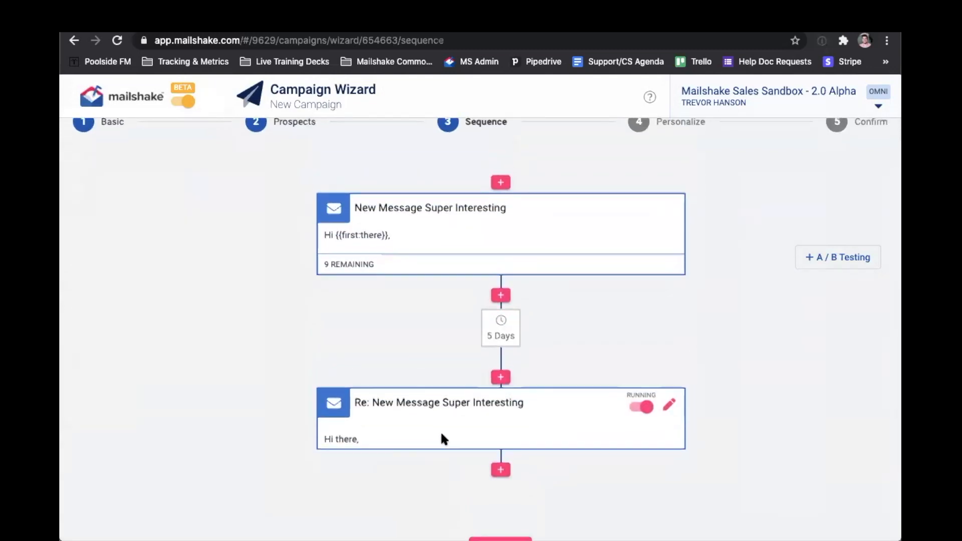
Advance to Personalize and preview messages for prospects Blair, Charles and Dan.
scroll("down", 3)
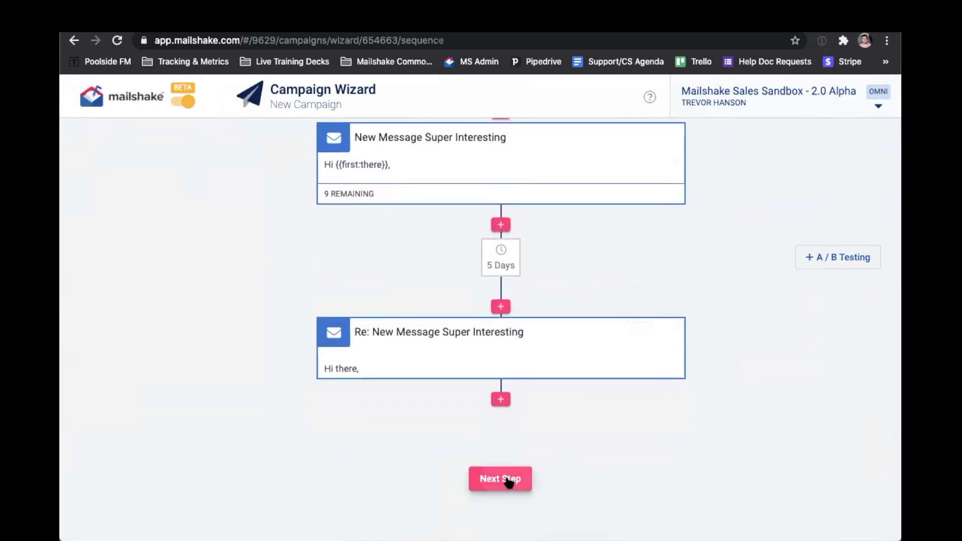
left_click(500, 478)
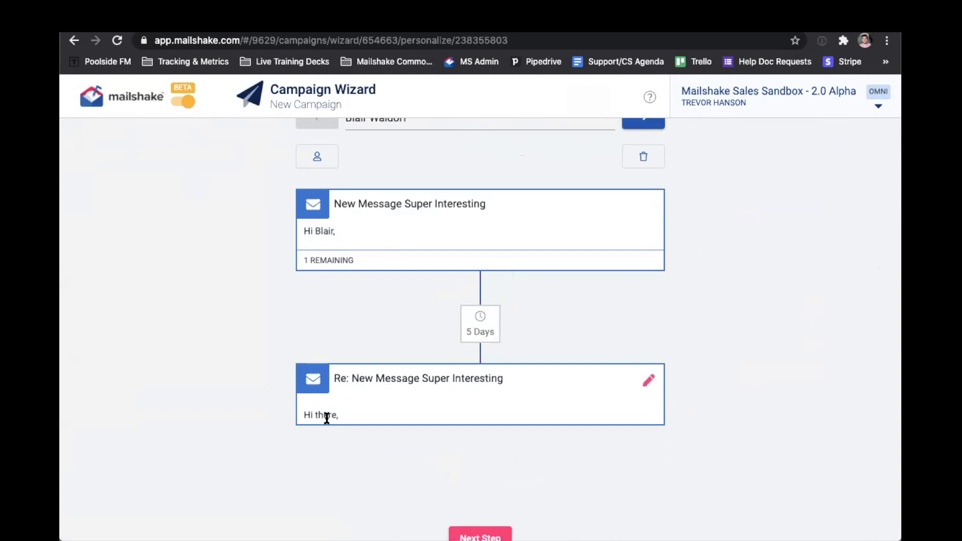
mouse_move(379, 238)
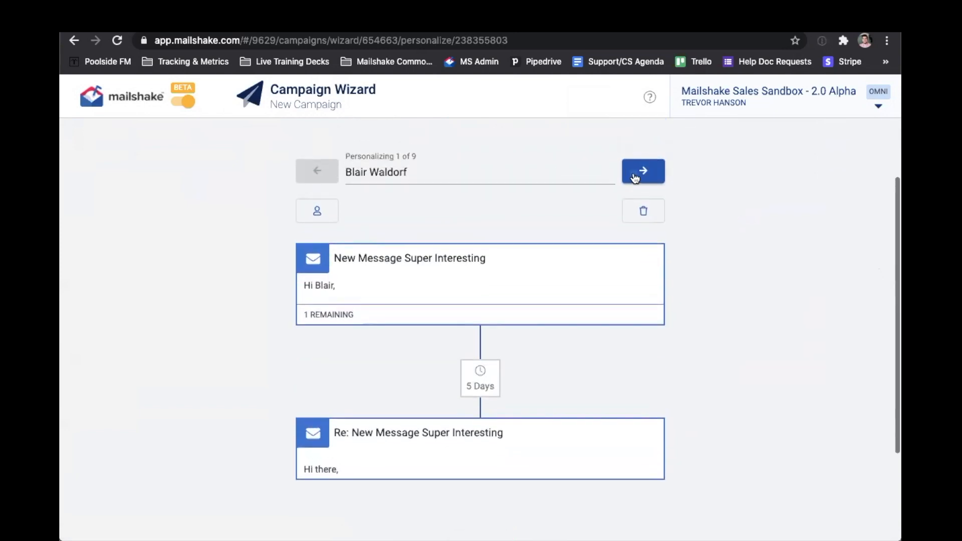
left_click(643, 171)
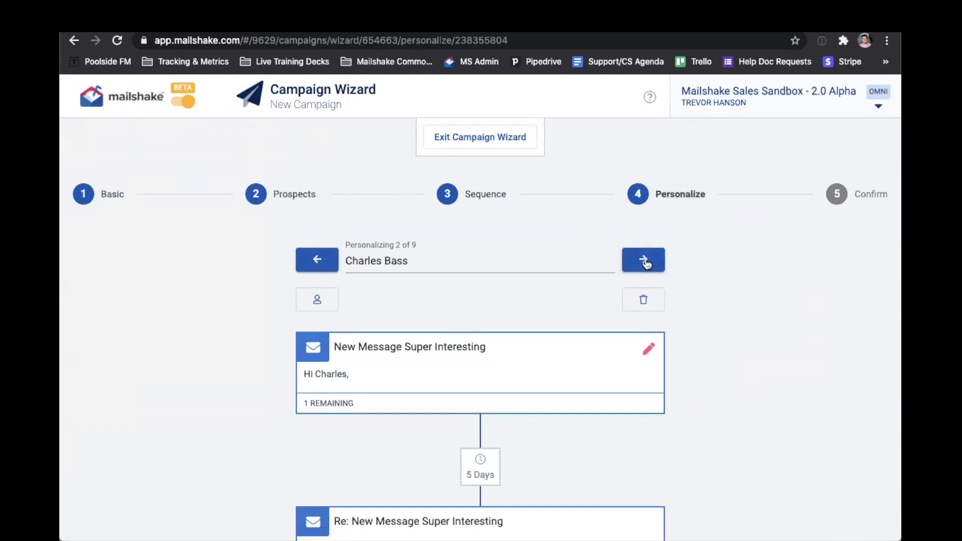
left_click(643, 260)
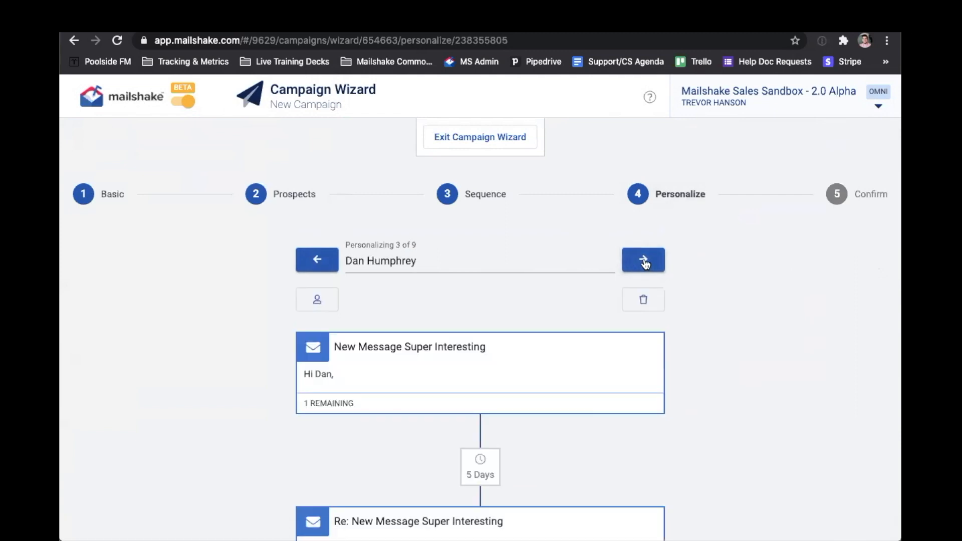
scroll("down", 3)
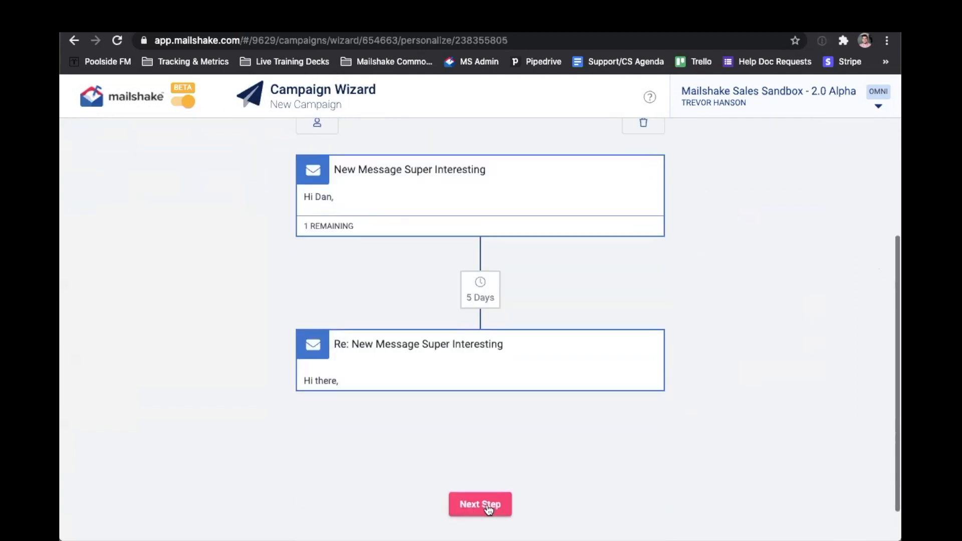
Review the Confirm summary of Basic Info, Sequence and 9 Prospects.
left_click(480, 504)
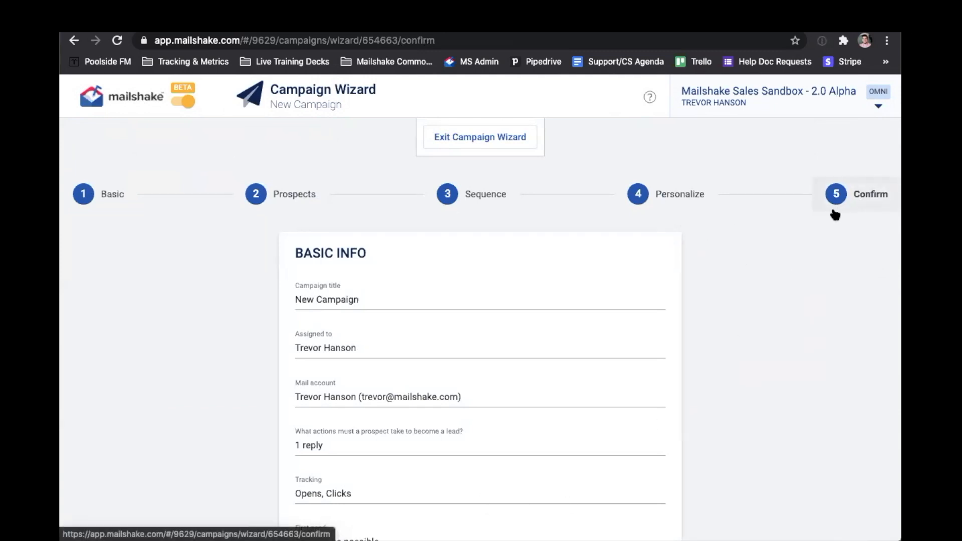
scroll("down", 3)
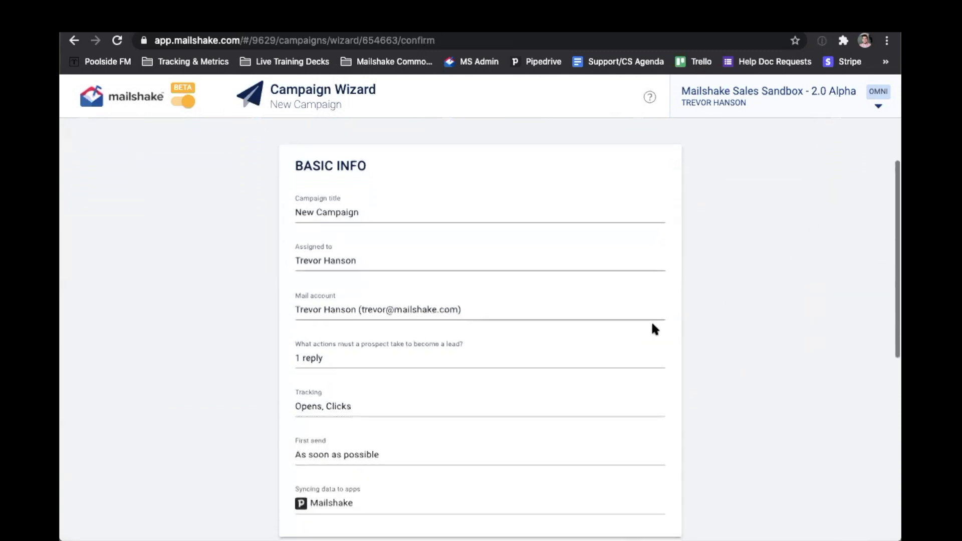
scroll("down", 3)
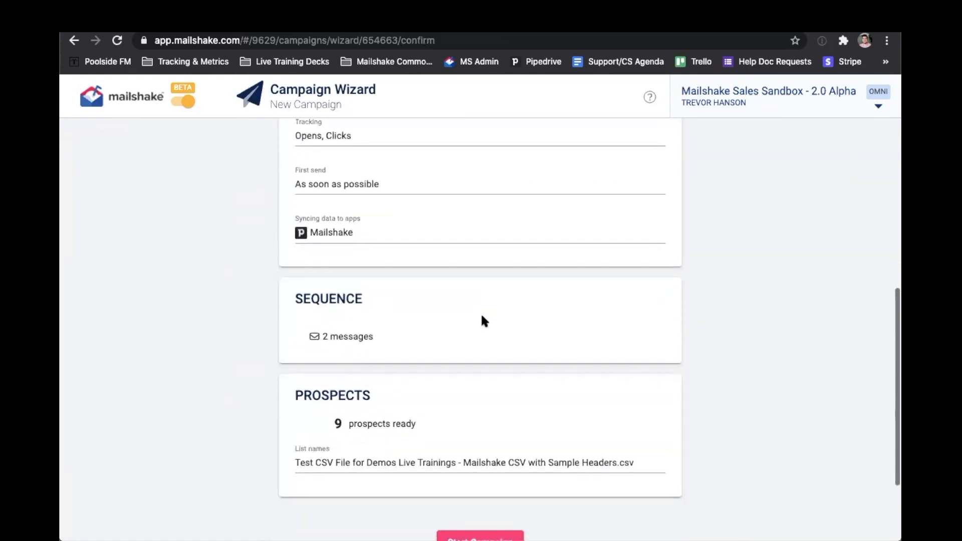
scroll("down", 3)
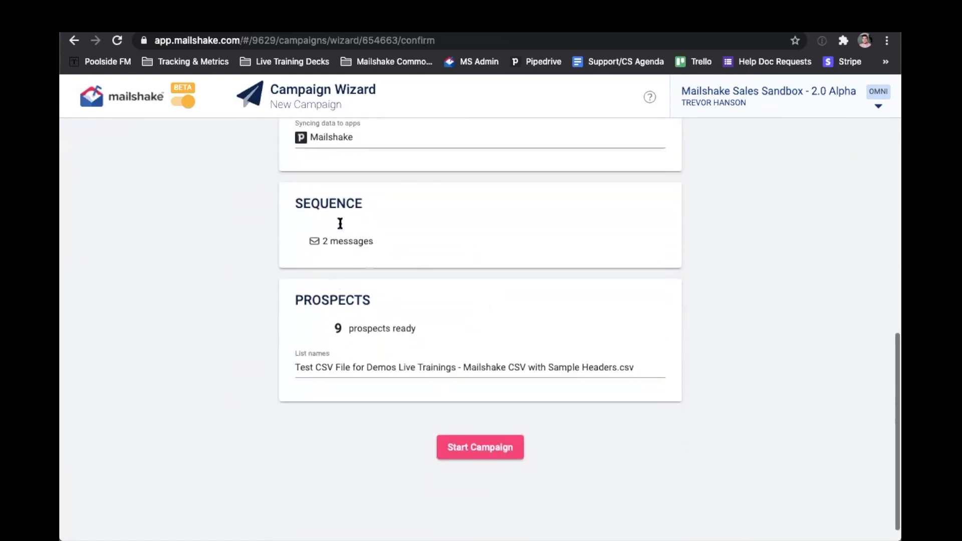
mouse_move(342, 342)
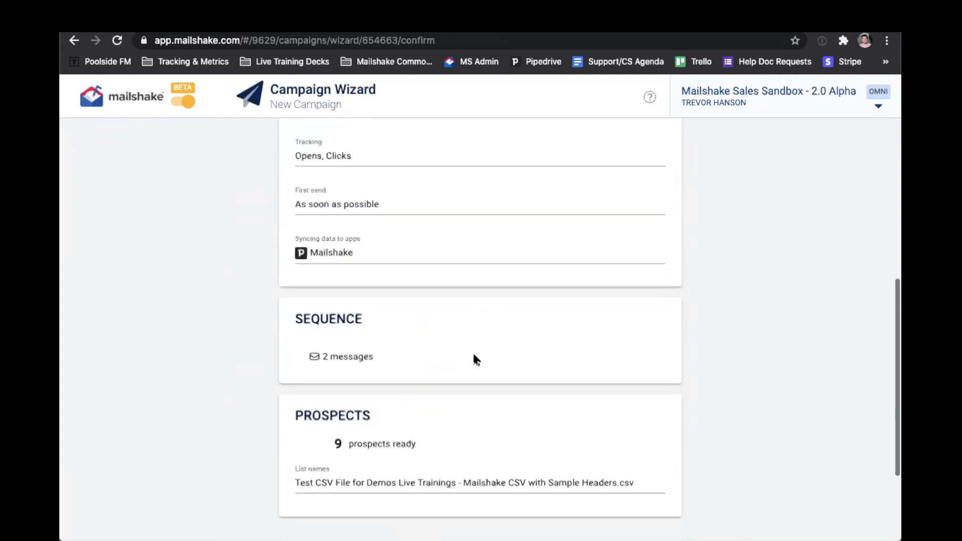
scroll("down", 3)
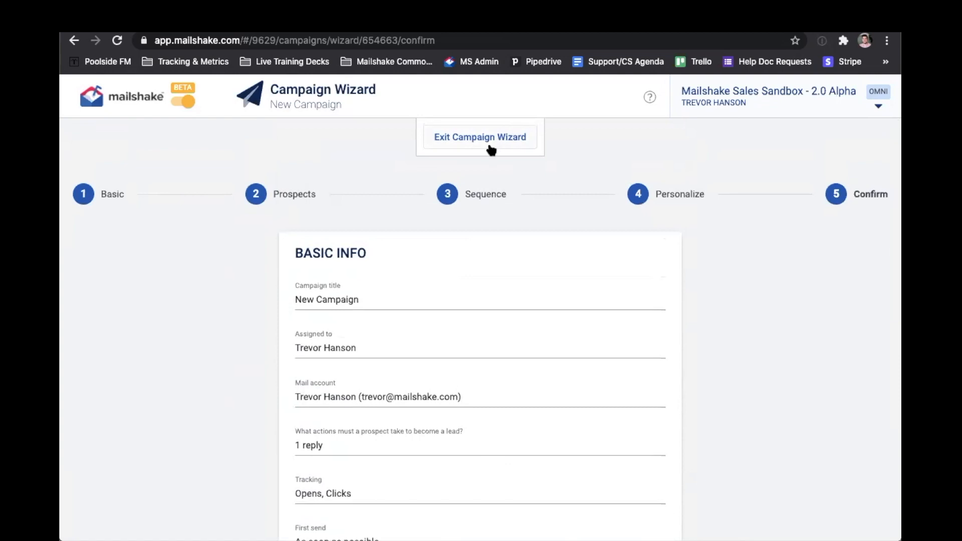
Reopen the New Campaign draft from the campaign list and start the campaign.
left_click(480, 137)
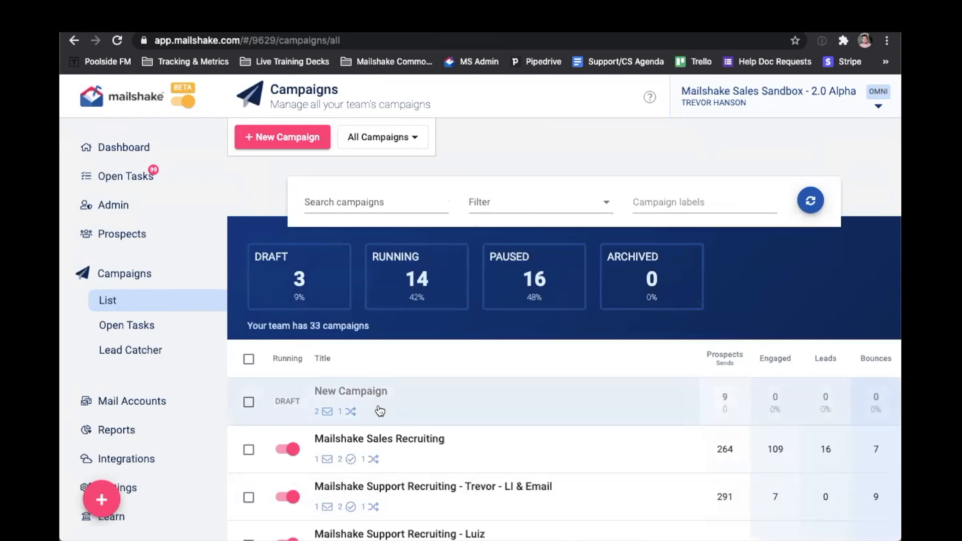
left_click(356, 391)
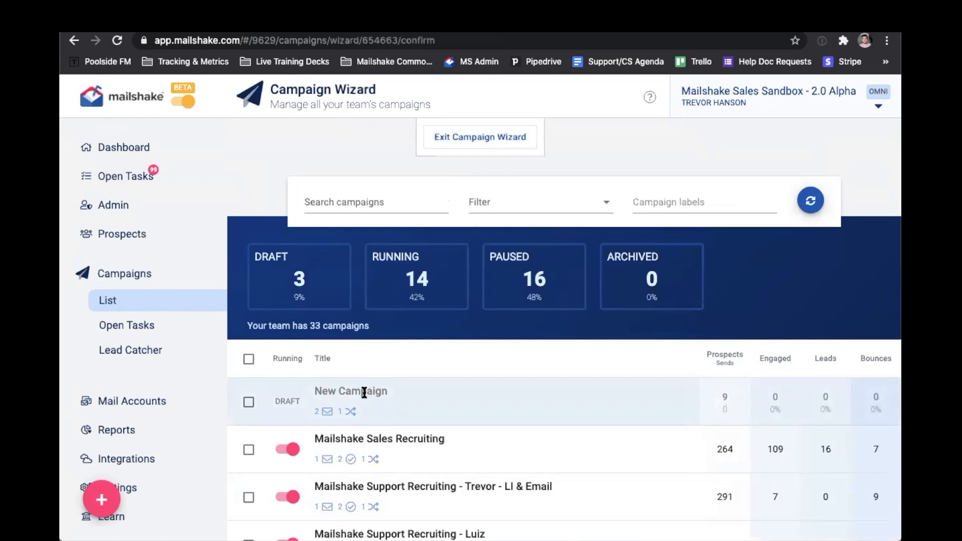
left_click(350, 391)
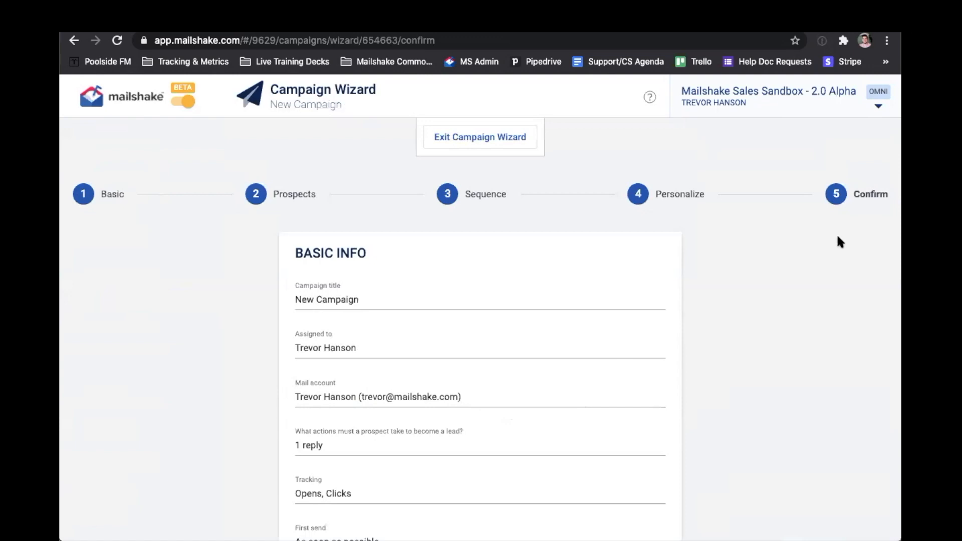
scroll("down", 3)
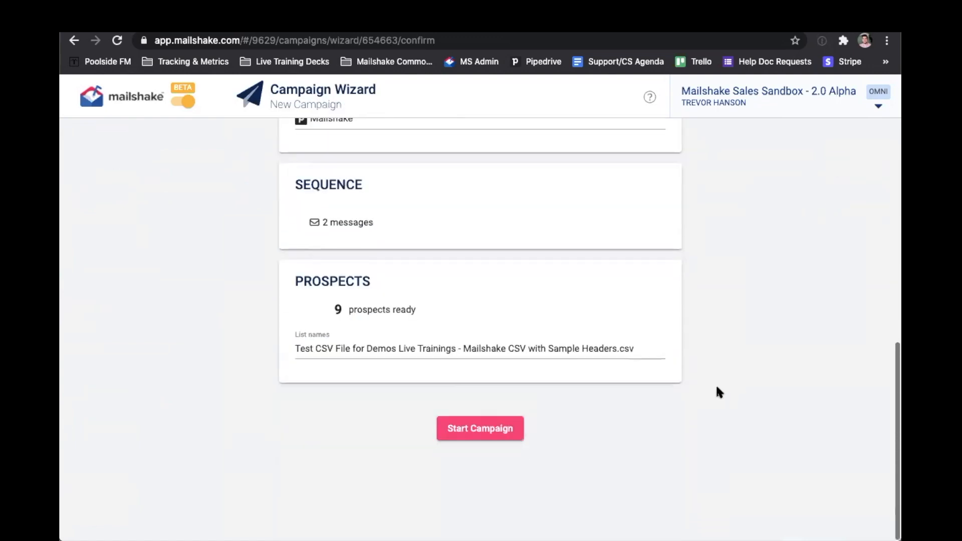
left_click(480, 428)
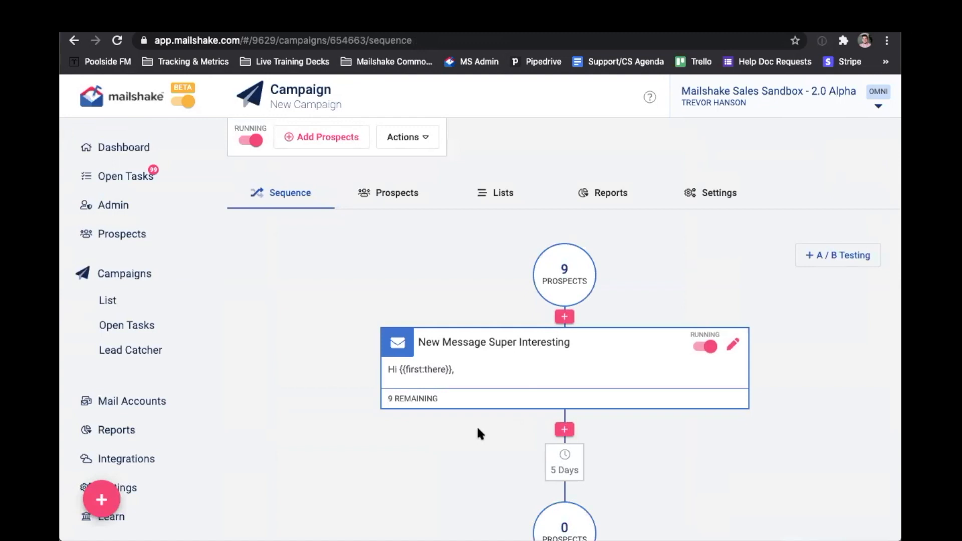
mouse_move(482, 436)
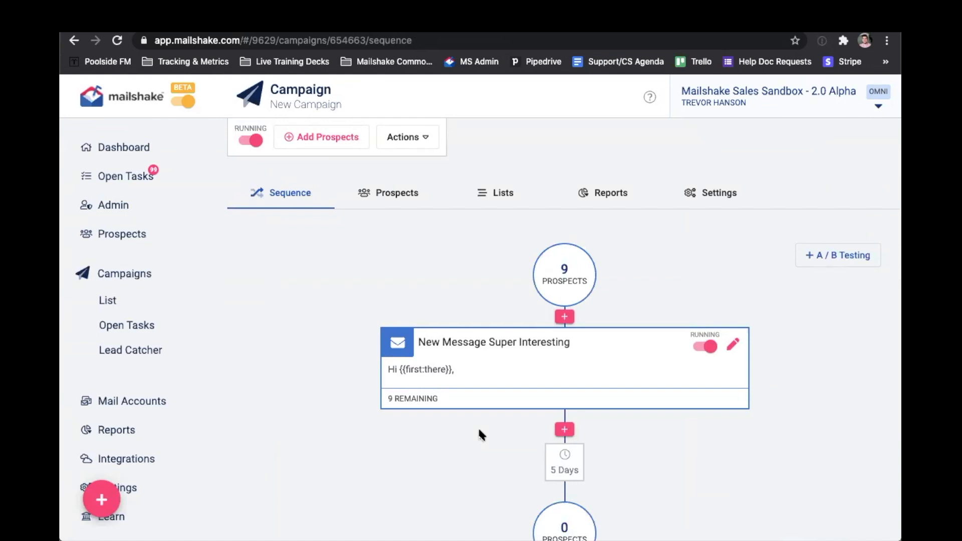
Flip the campaign's Running toggle to Not Running.
left_click(251, 140)
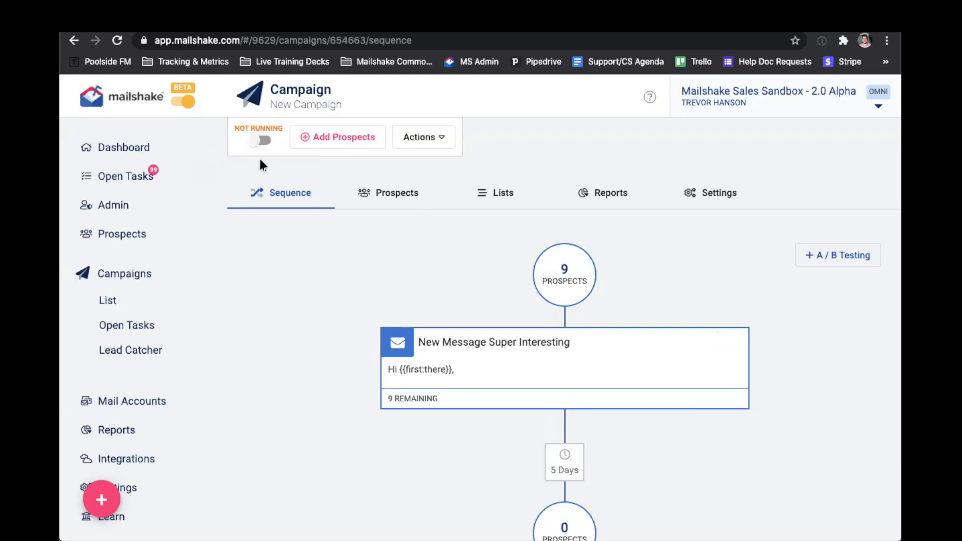
mouse_move(278, 203)
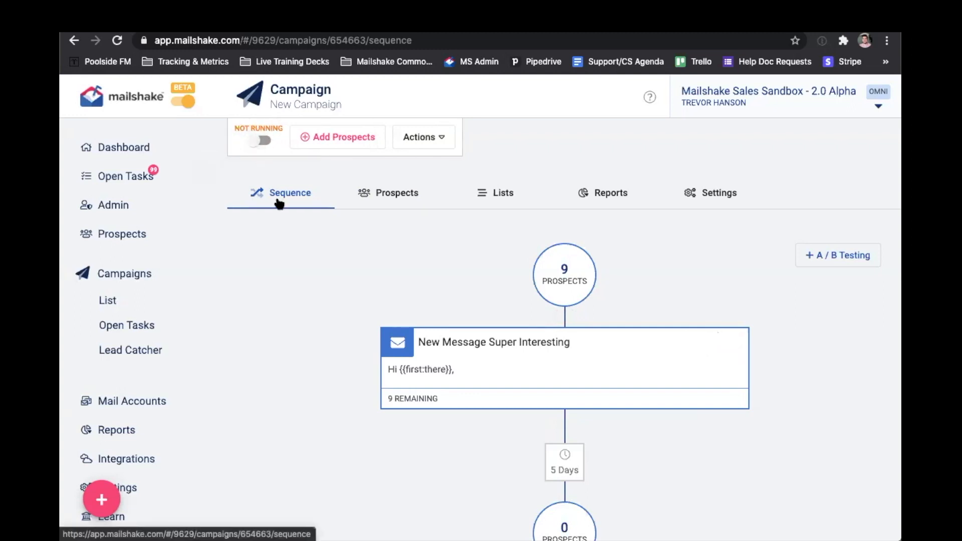